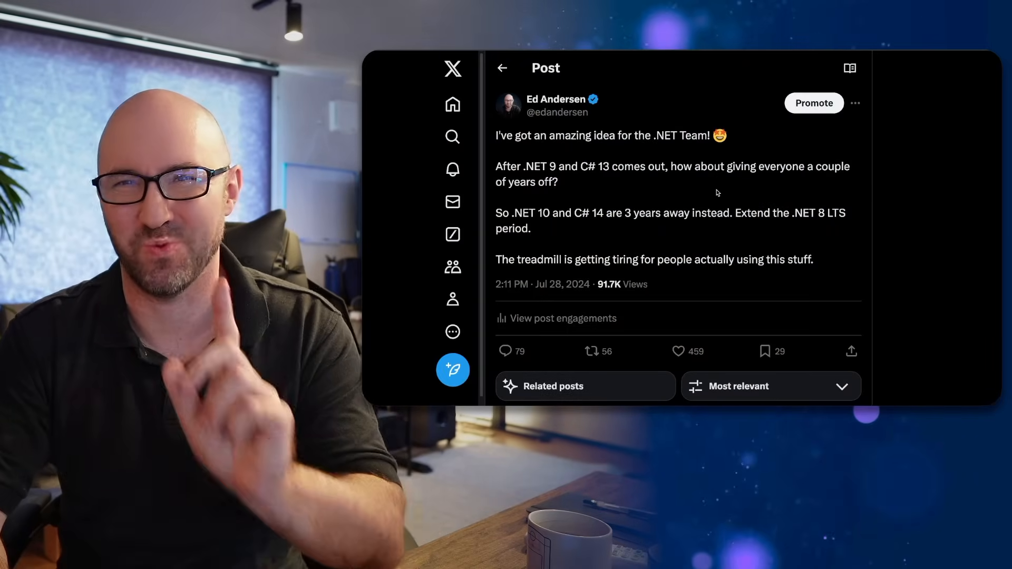
Scroll through the replies under the X post about a longer .NET 8 LTS
scroll(down, 3)
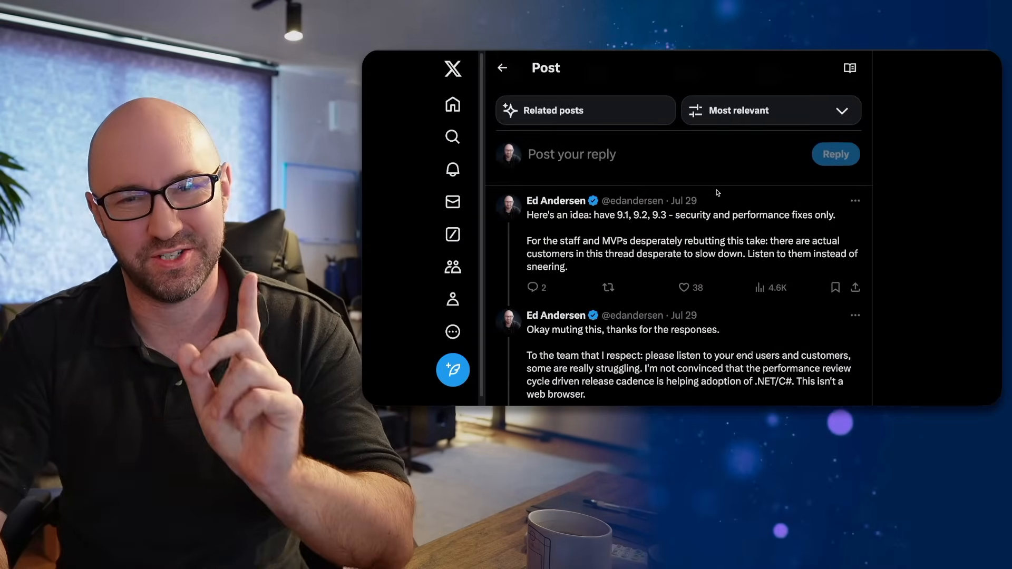
scroll(down, 3)
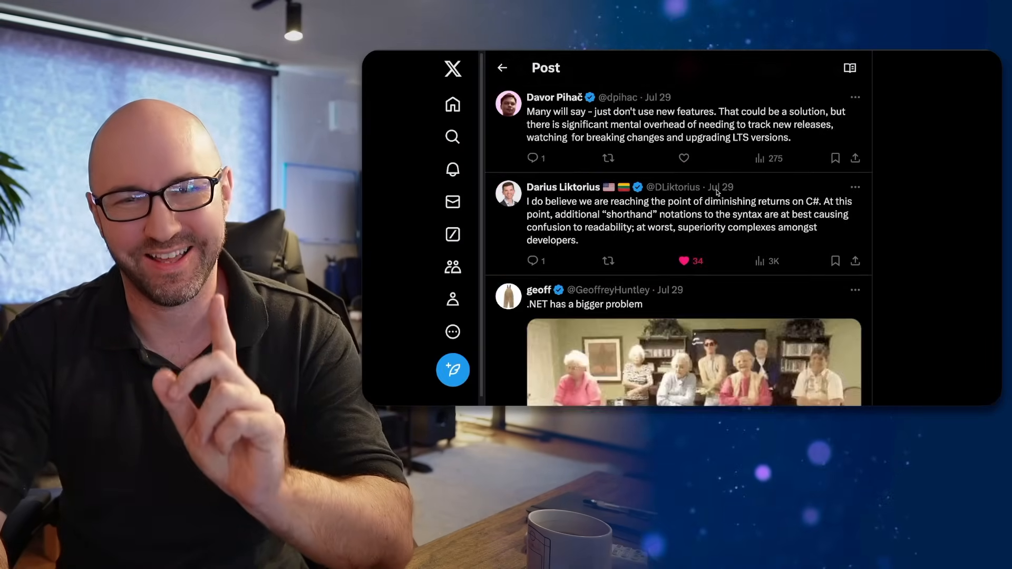
scroll(down, 3)
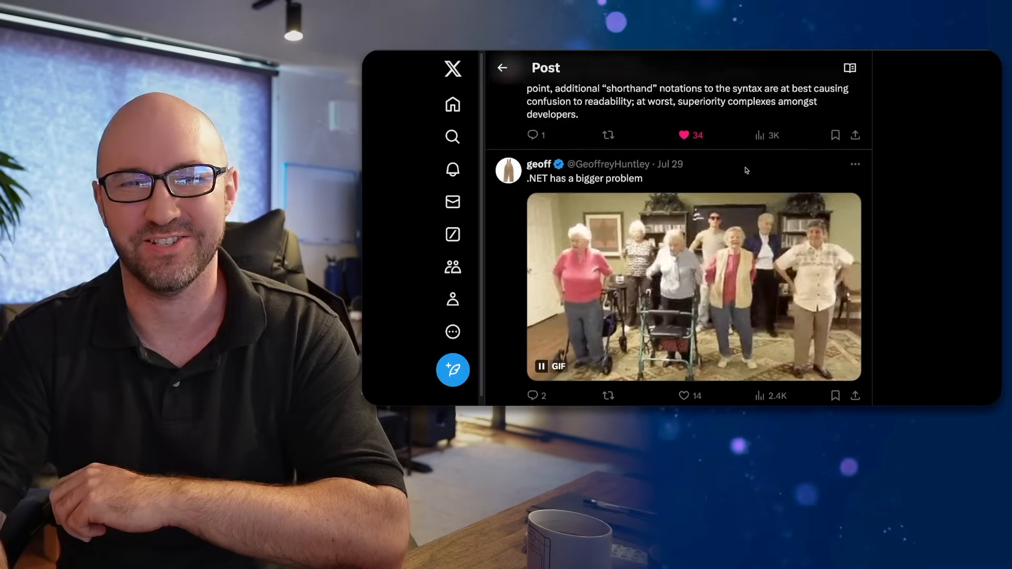
scroll(down, 3)
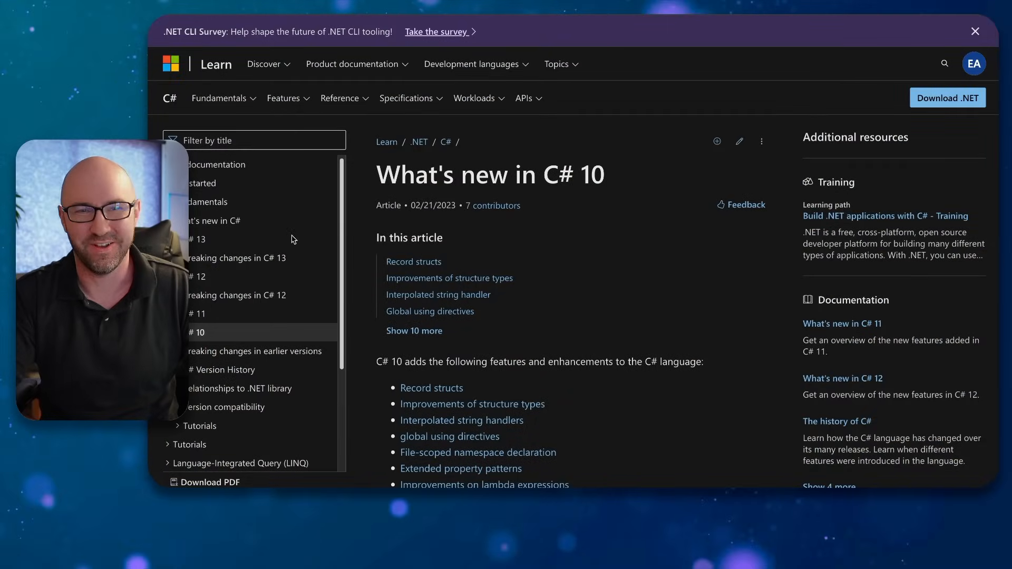
Skim the What's new in C# 10/11, C# 12 and C# 13 articles in turn
scroll(down, 3)
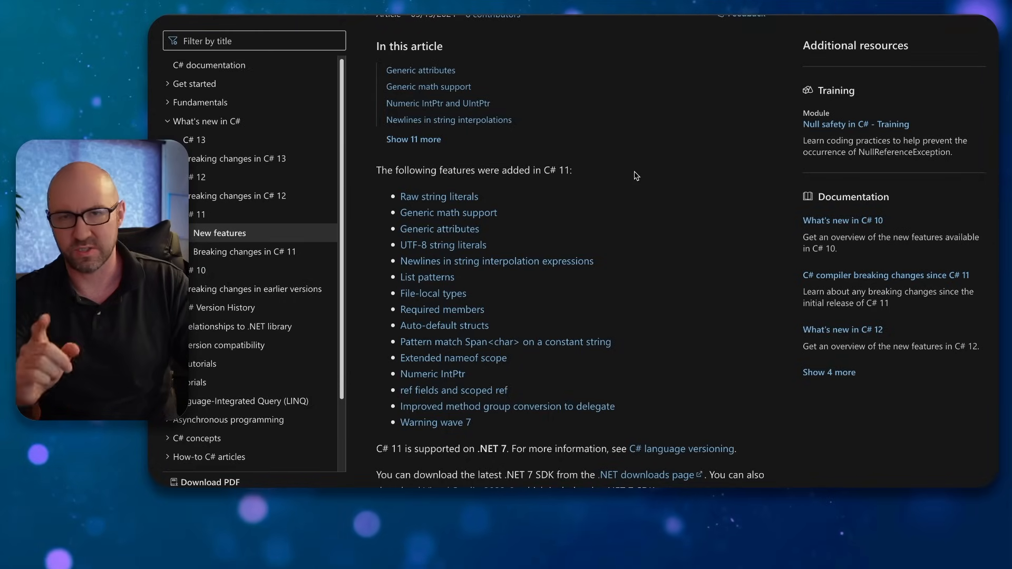
mouse_move(481, 299)
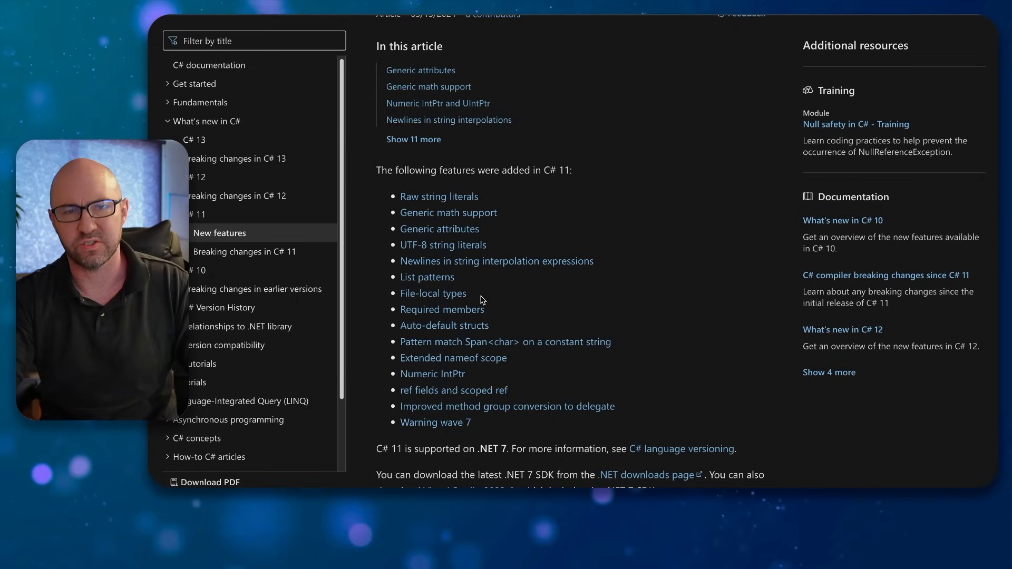
mouse_move(588, 113)
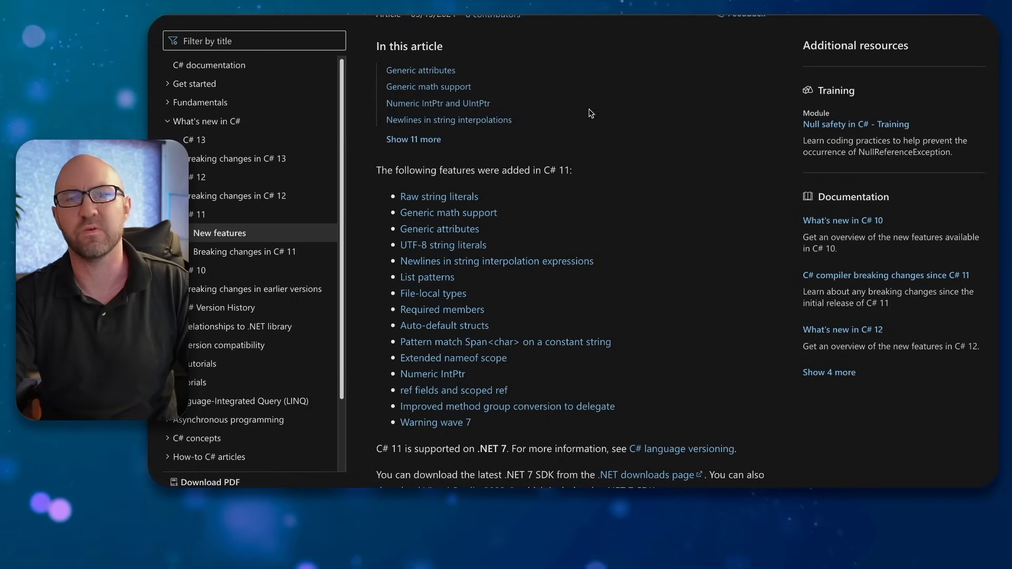
click(196, 177)
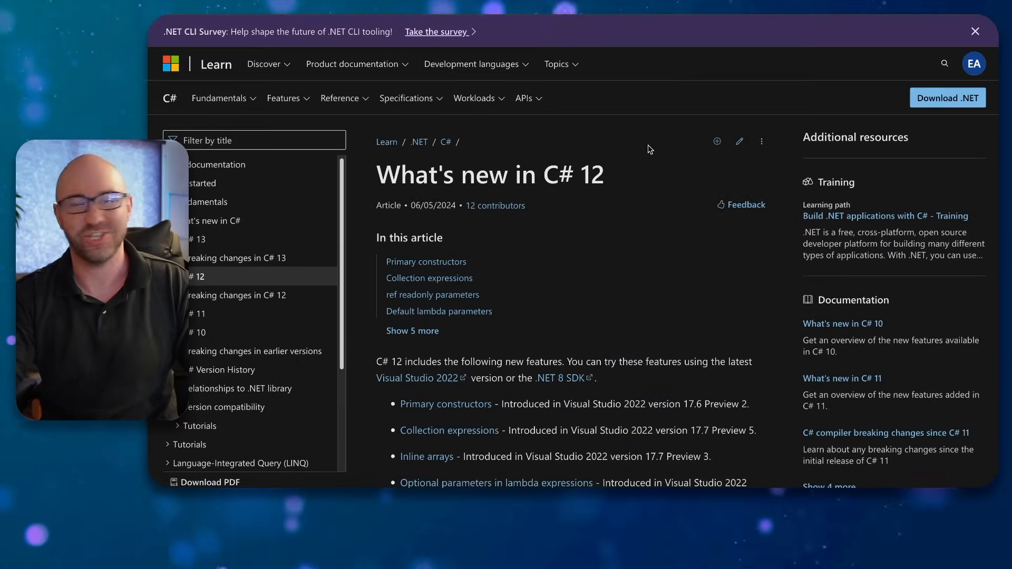
scroll(down, 3)
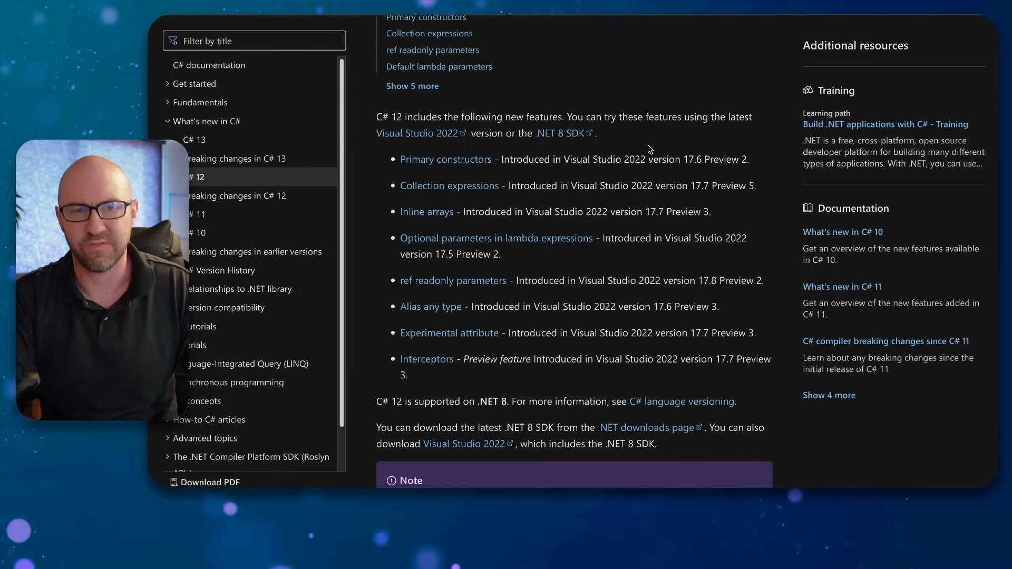
mouse_move(642, 160)
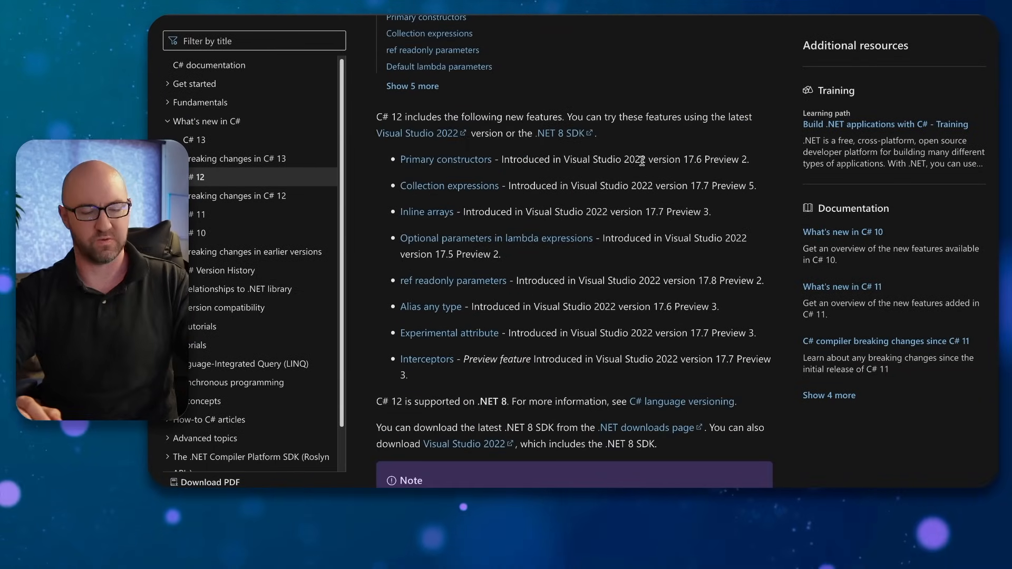
mouse_move(636, 207)
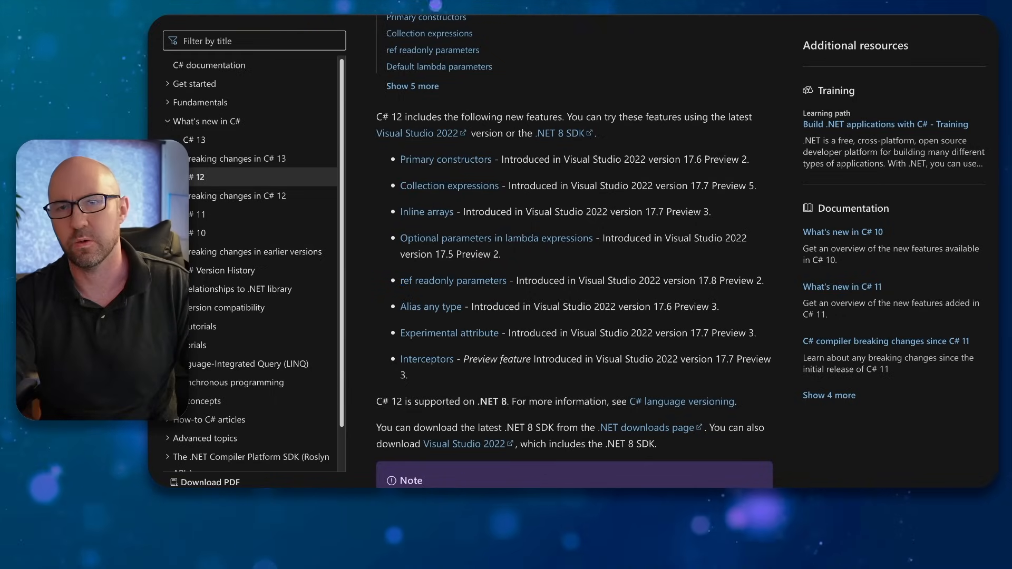
click(193, 140)
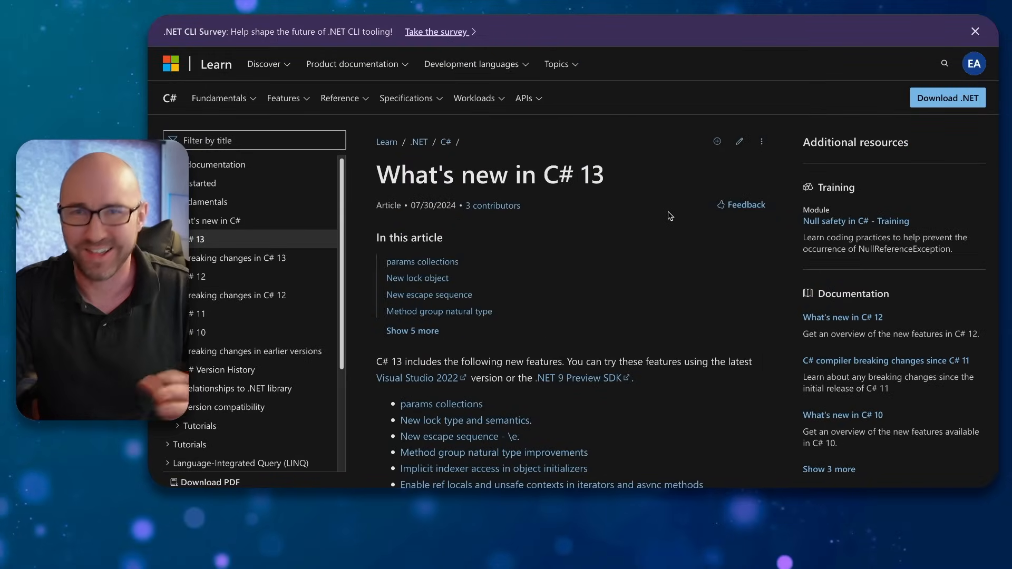
scroll(down, 3)
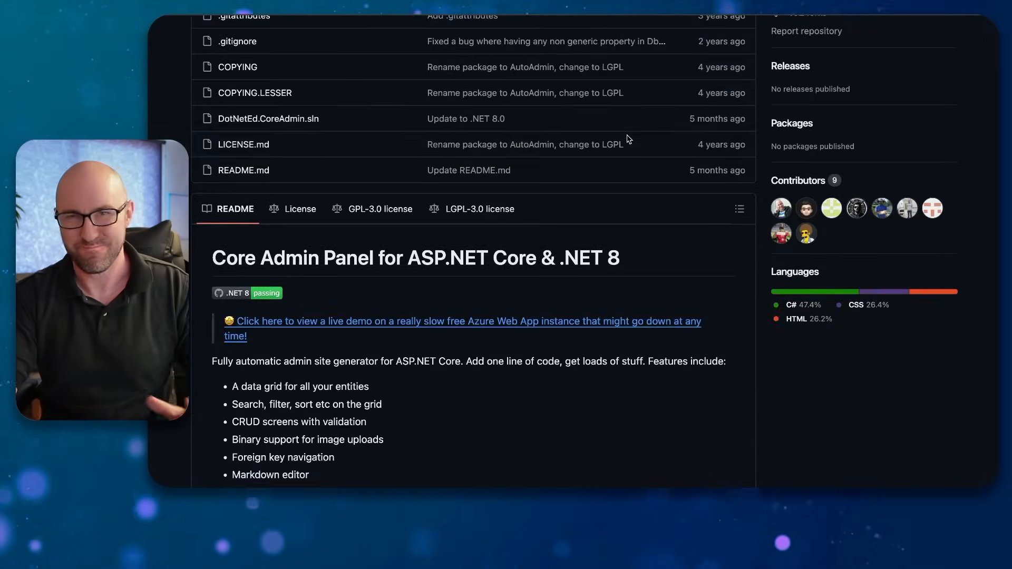
Scroll the core-admin README past the feature bullets to the Students grid screenshot
scroll(down, 3)
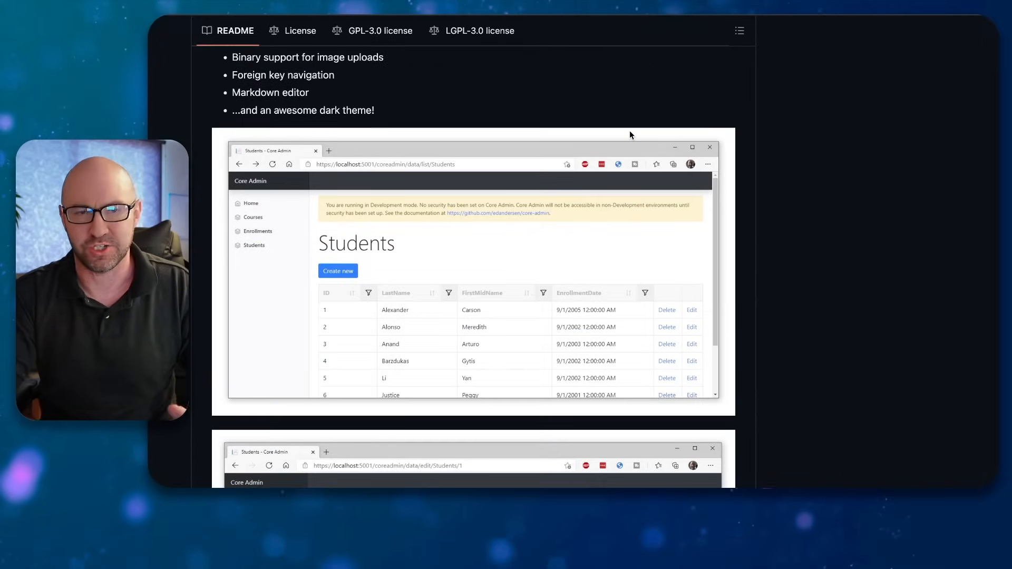
mouse_move(627, 137)
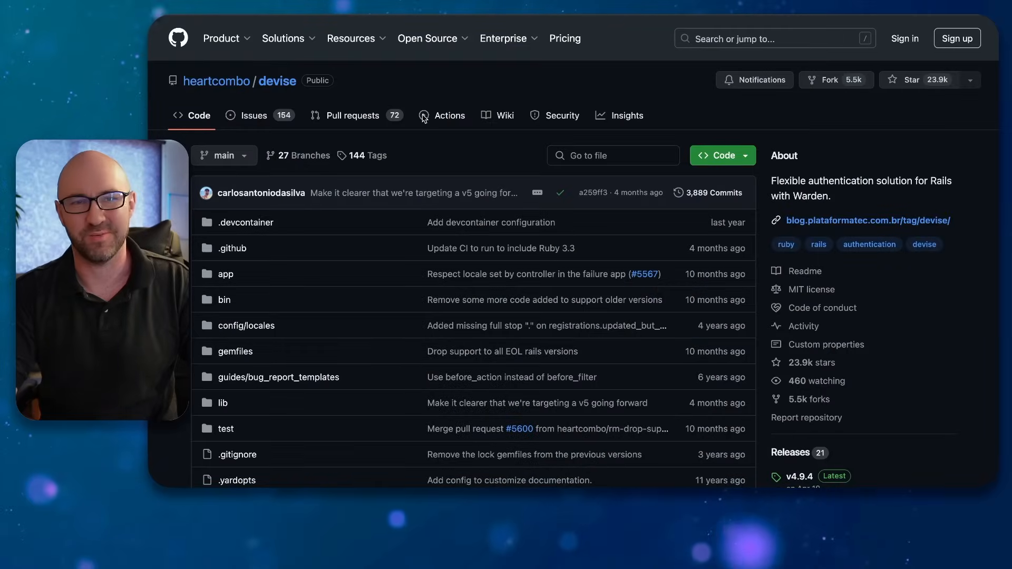
mouse_move(474, 157)
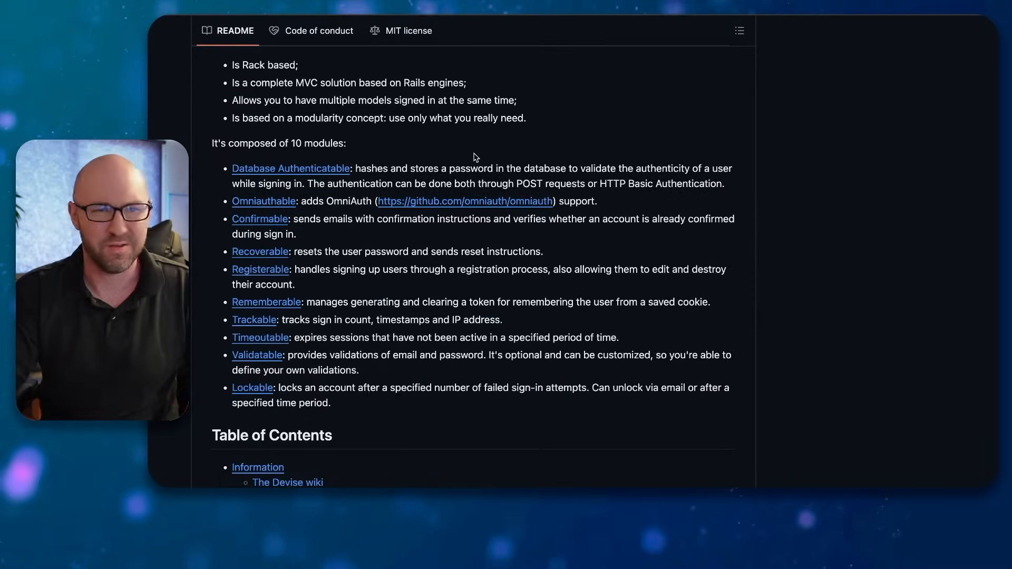
Scroll the heartcombo/devise README from the modules list to the MIT License text
scroll(down, 3)
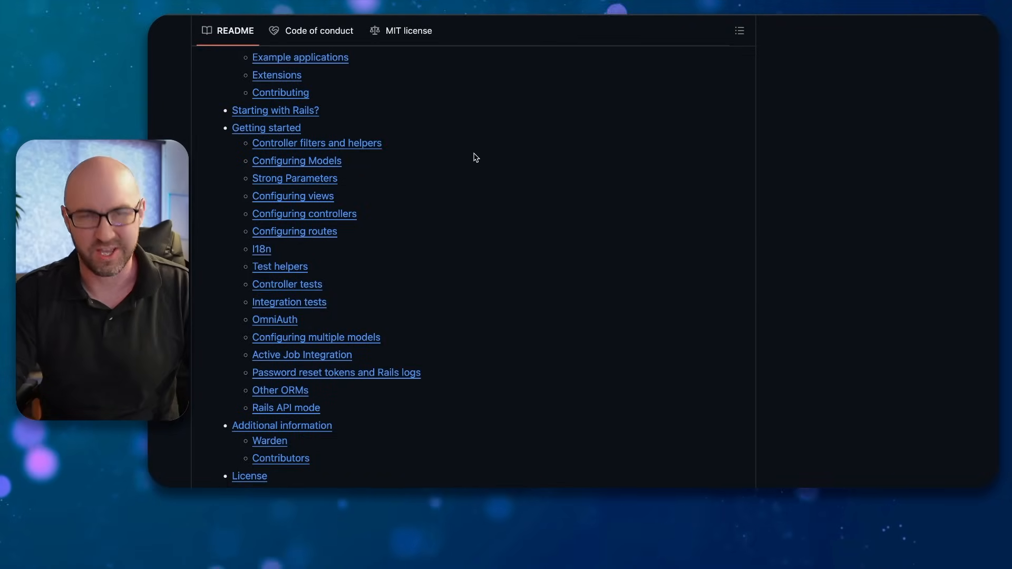
scroll(down, 3)
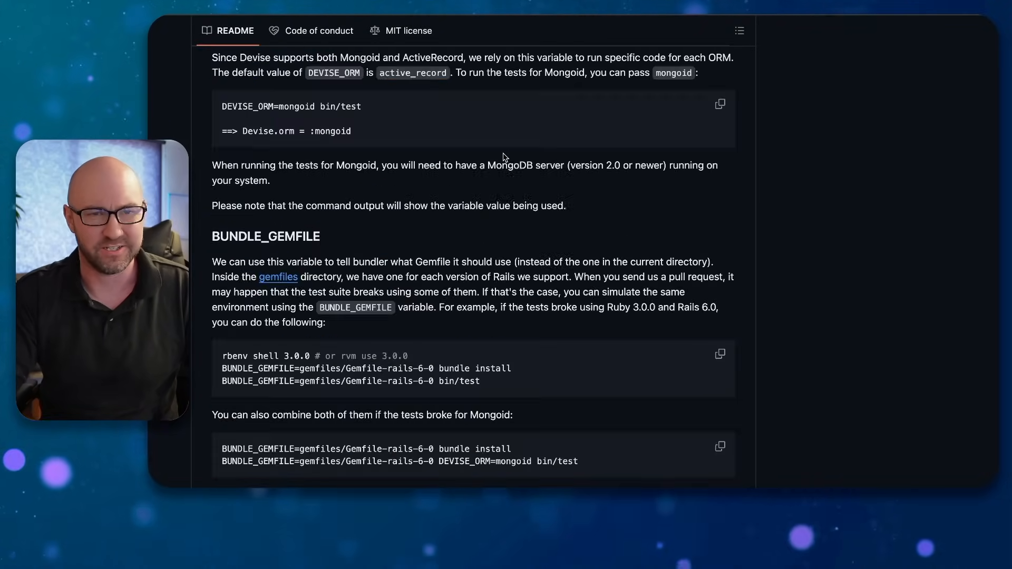
scroll(down, 3)
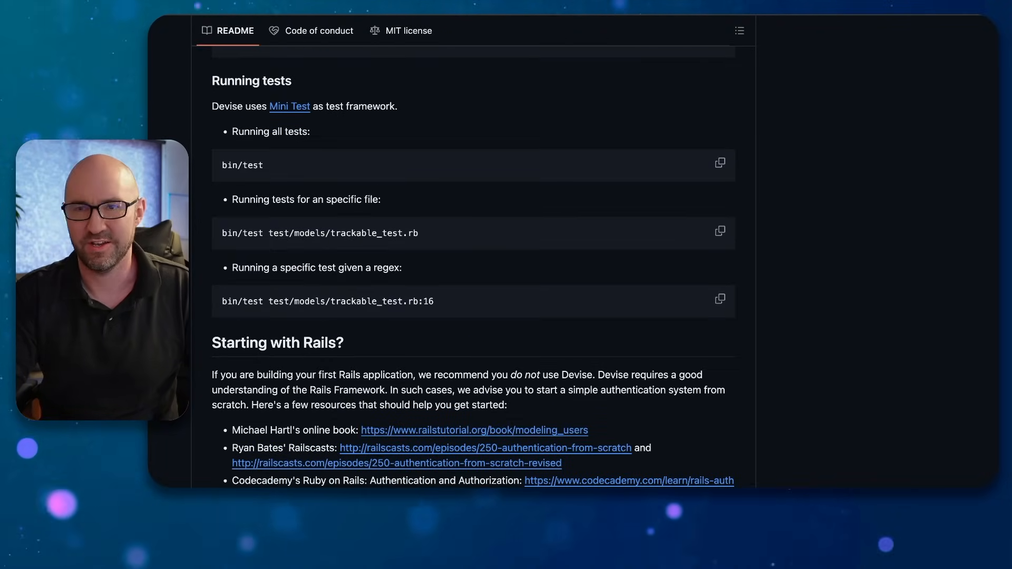
scroll(down, 3)
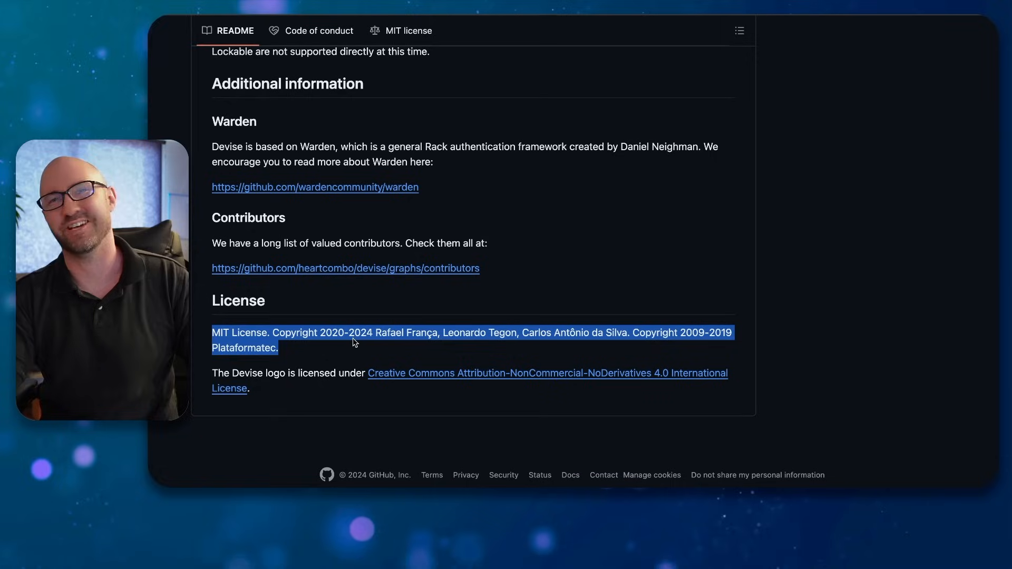
click(505, 270)
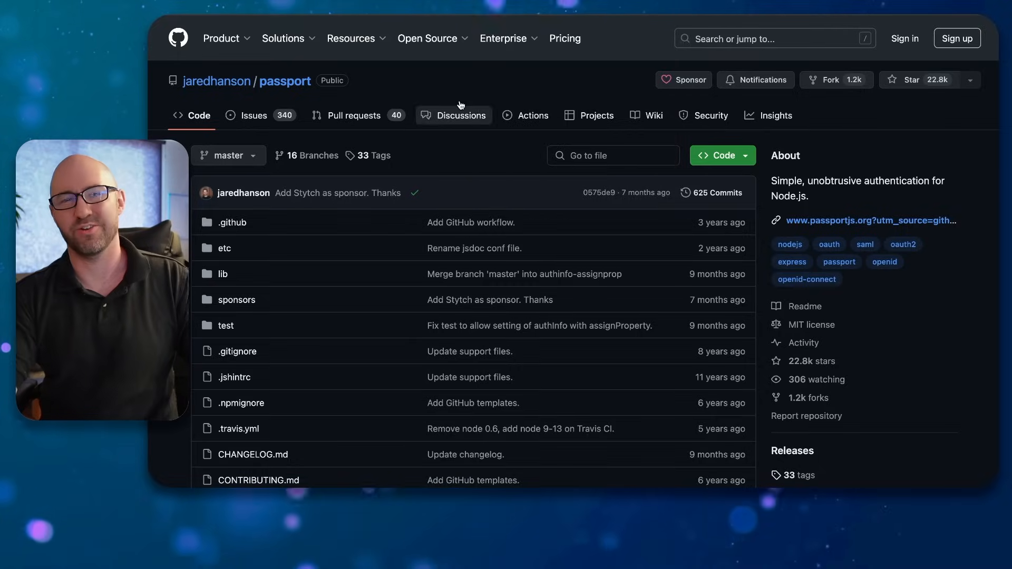
mouse_move(457, 79)
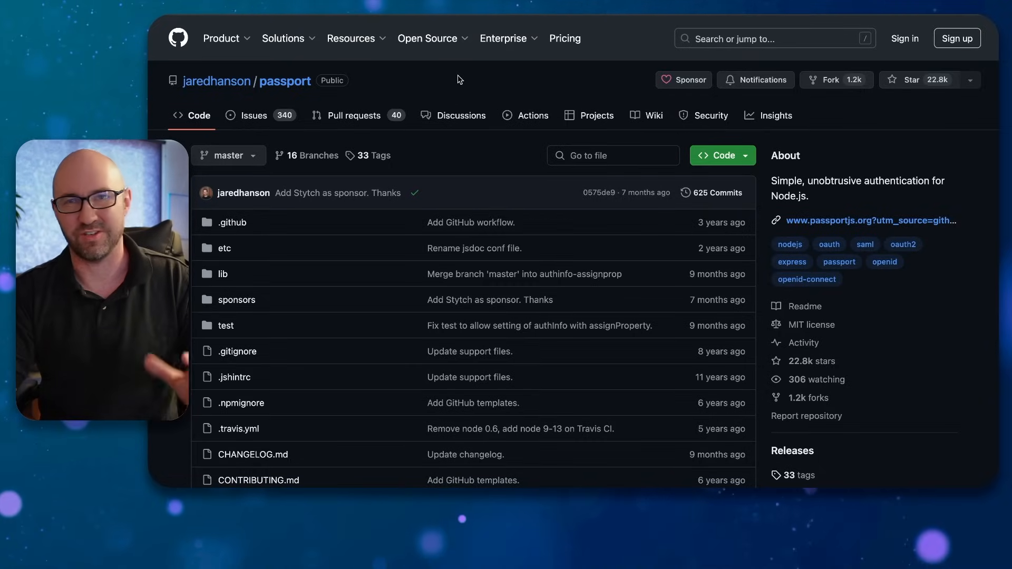
Scroll the Passport README through Install, Usage and Sessions to the strategies table
scroll(down, 3)
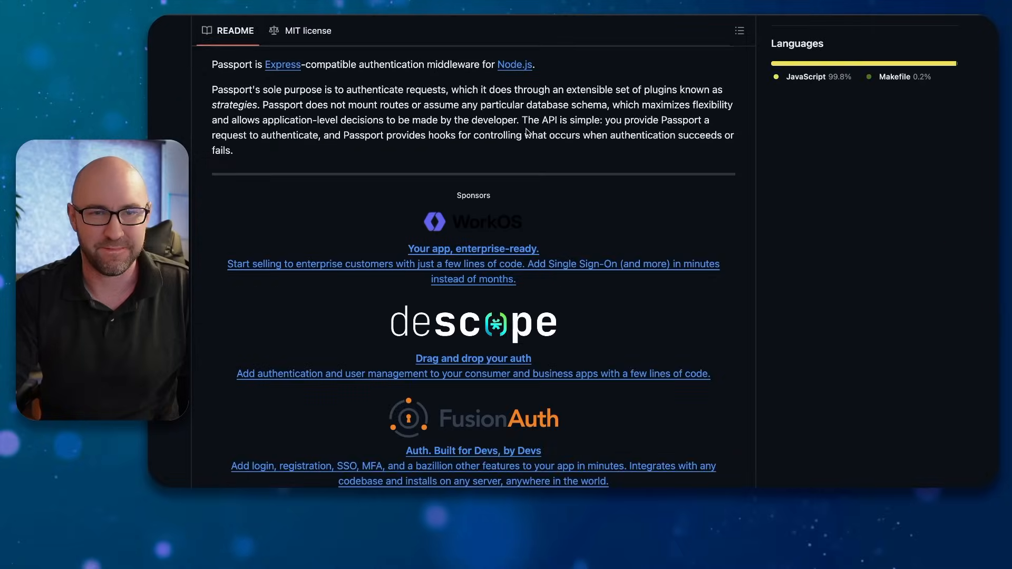
scroll(down, 3)
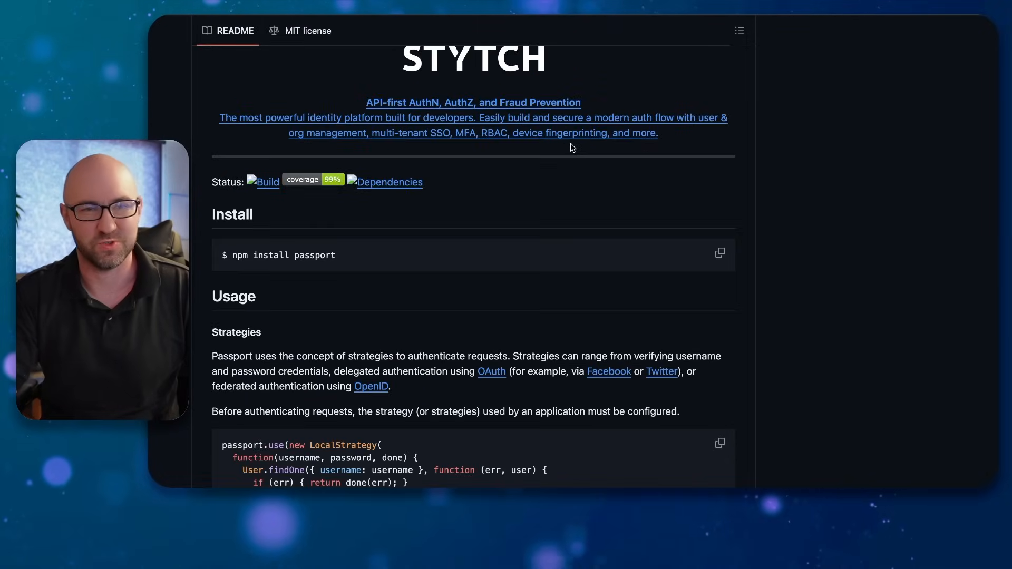
scroll(down, 3)
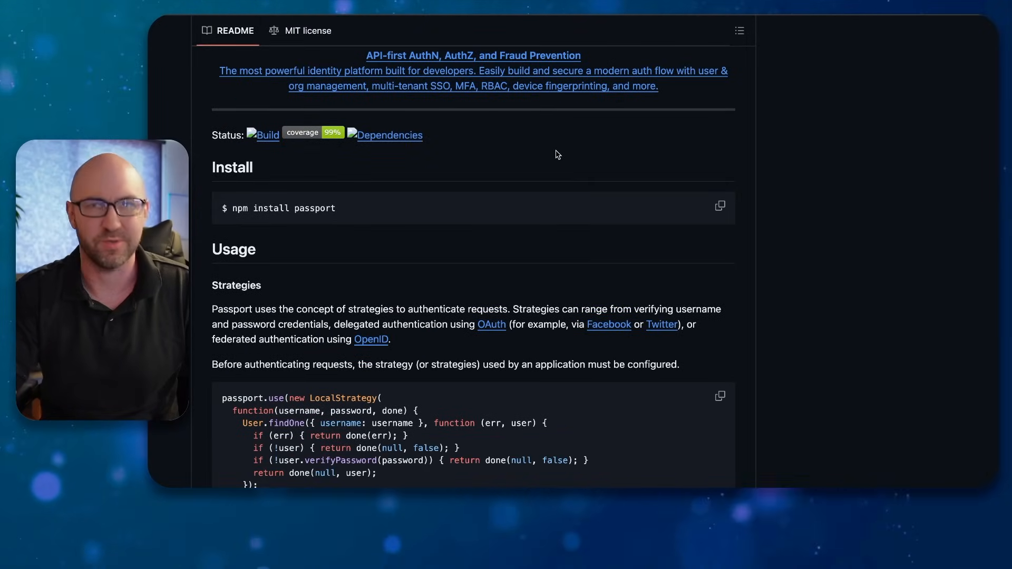
scroll(down, 3)
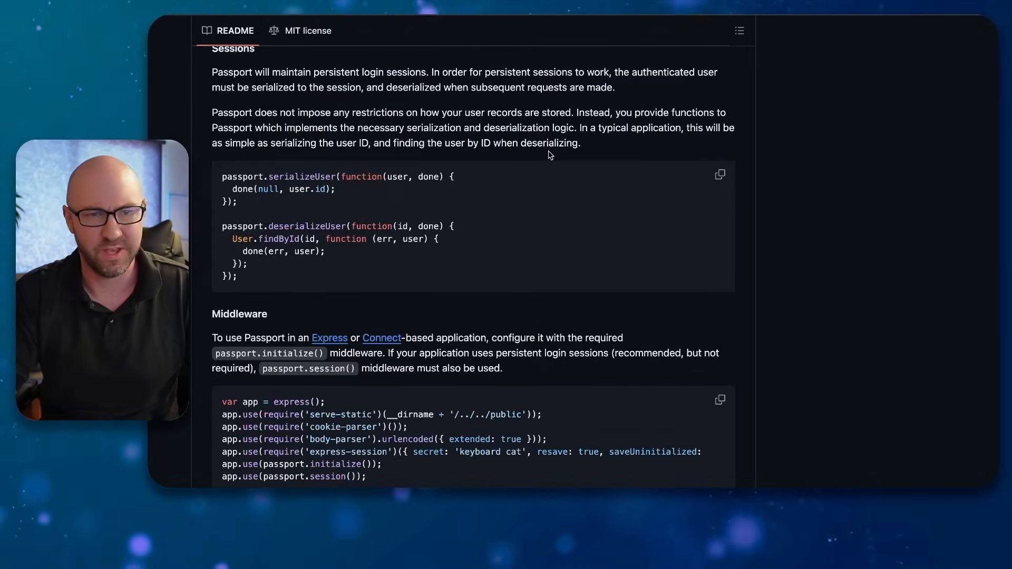
scroll(down, 3)
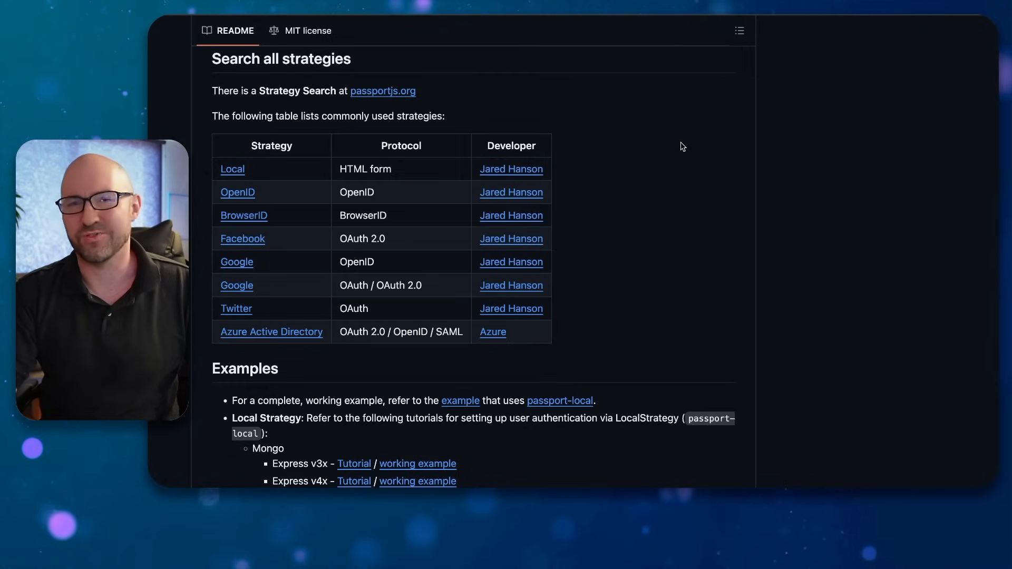
mouse_move(659, 61)
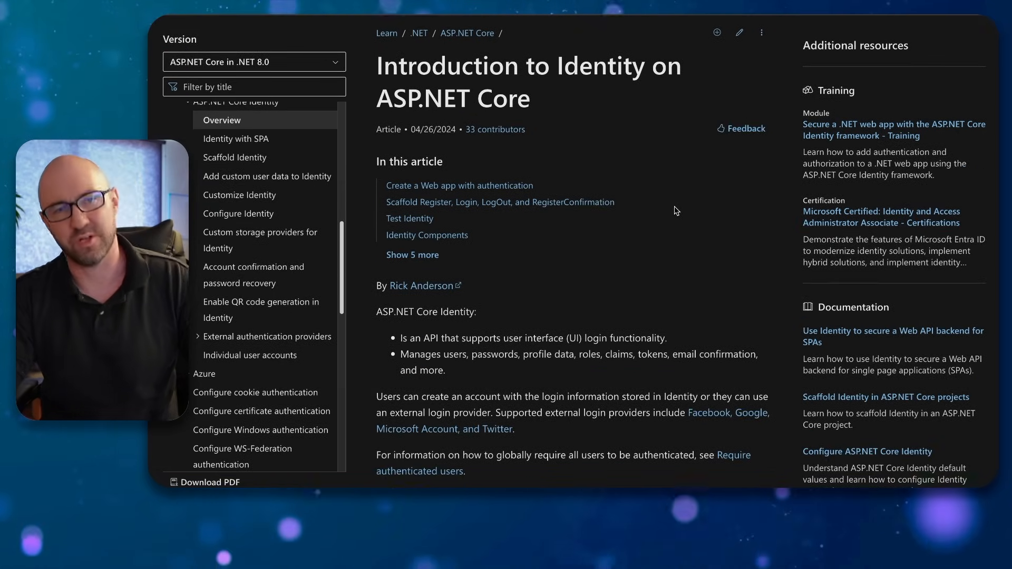
Scroll the Identity overview to the Entra ID, Azure AD B2C and Duende Identity Server section
scroll(down, 3)
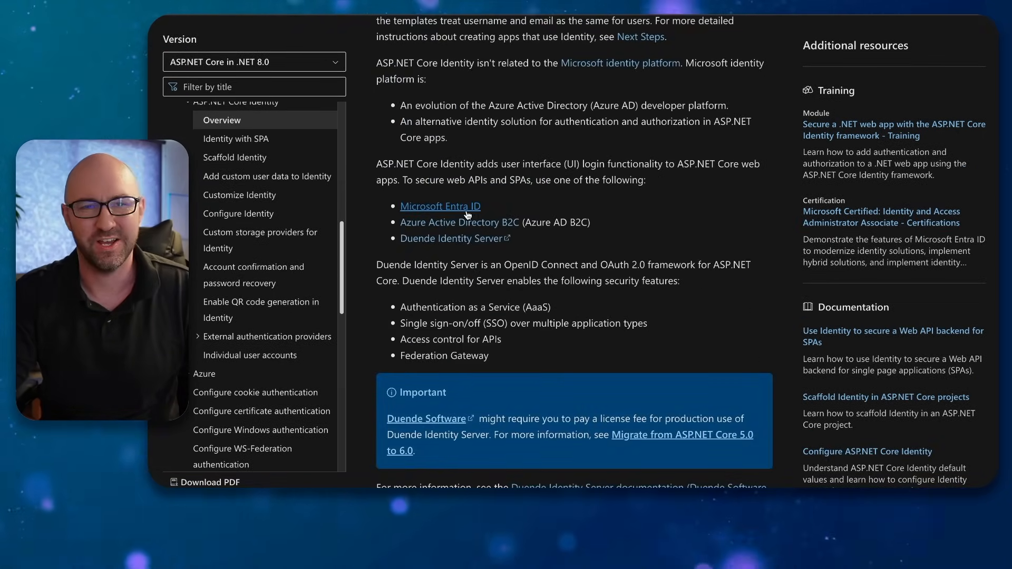
mouse_move(460, 222)
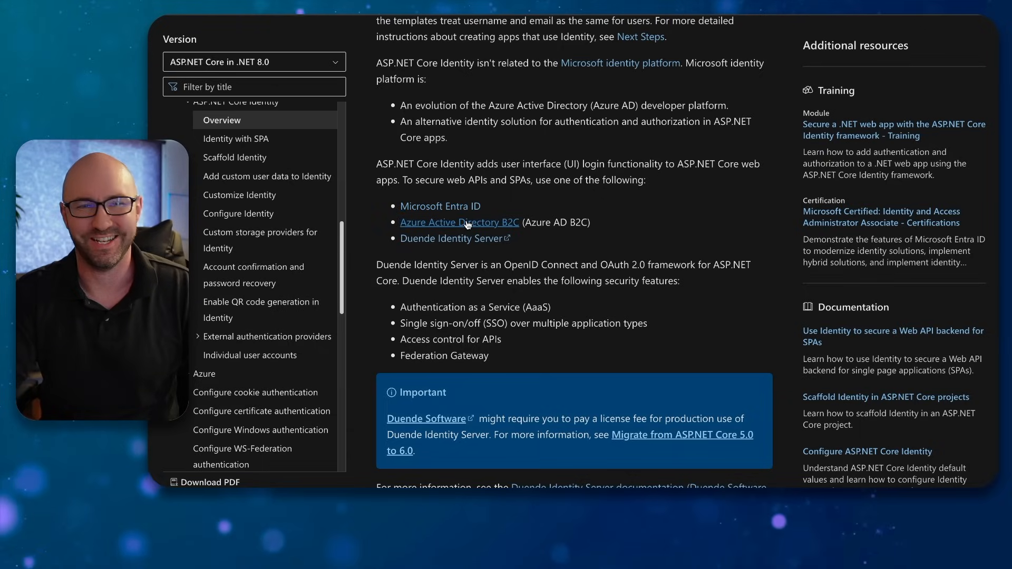
mouse_move(483, 230)
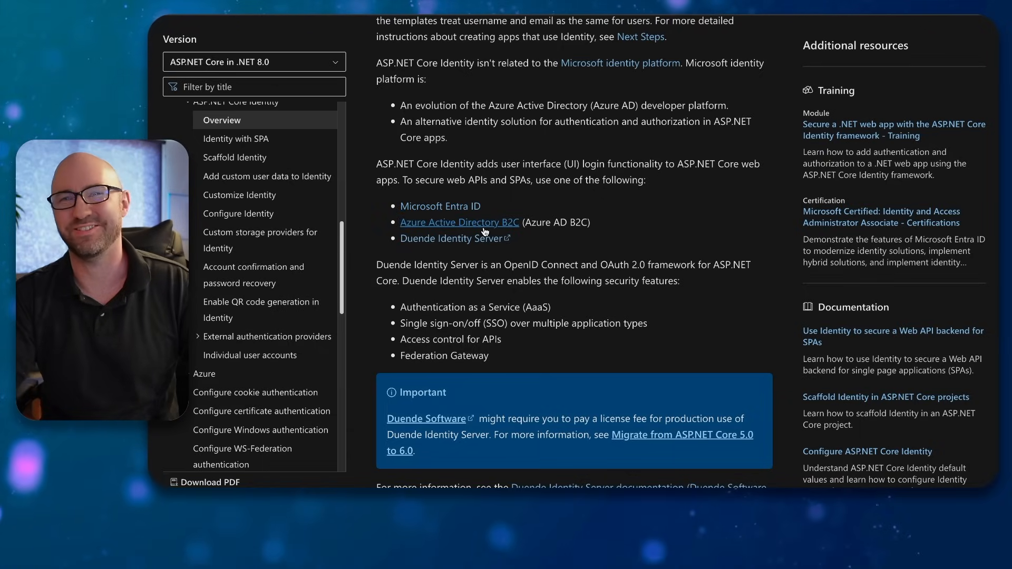
mouse_move(586, 245)
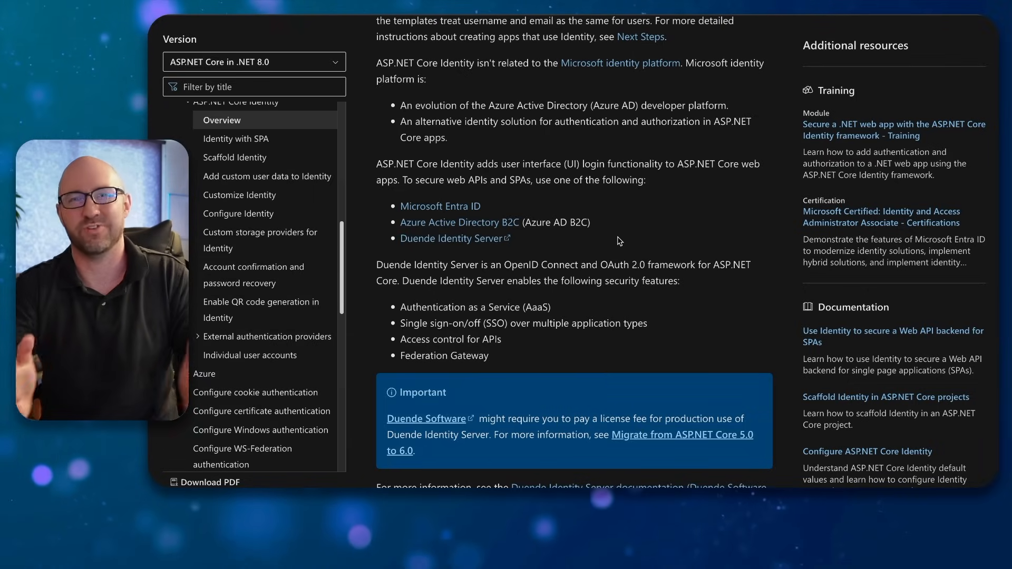
scroll(down, 3)
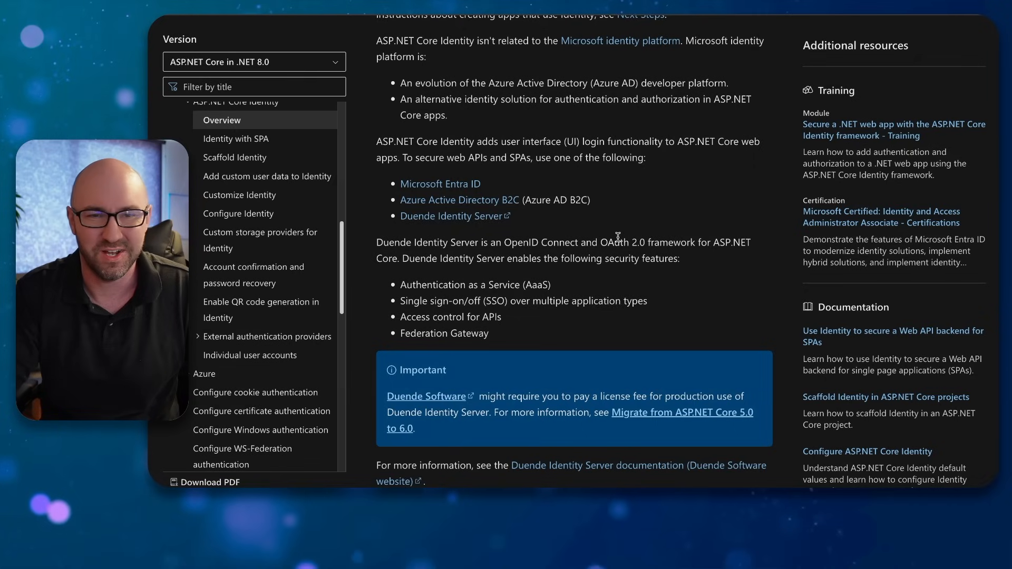
scroll(down, 3)
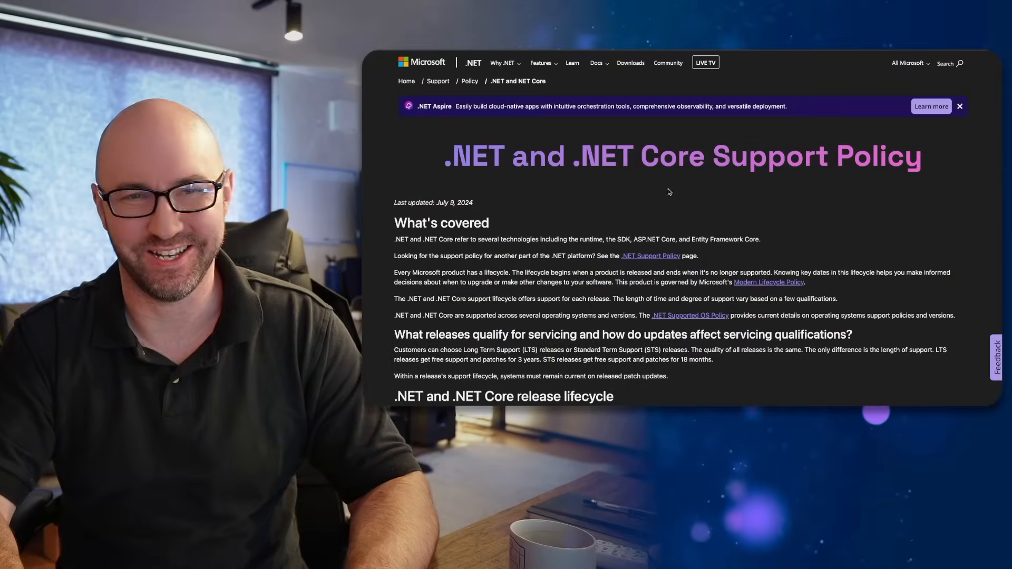
Scroll the .NET Support Policy page past the release table to the cadence timeline
scroll(down, 3)
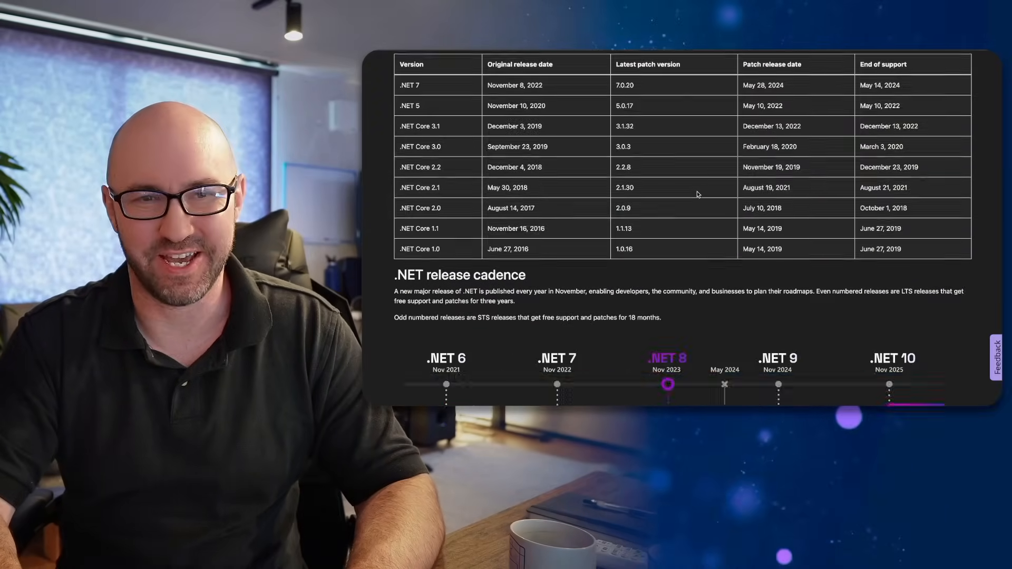
scroll(down, 3)
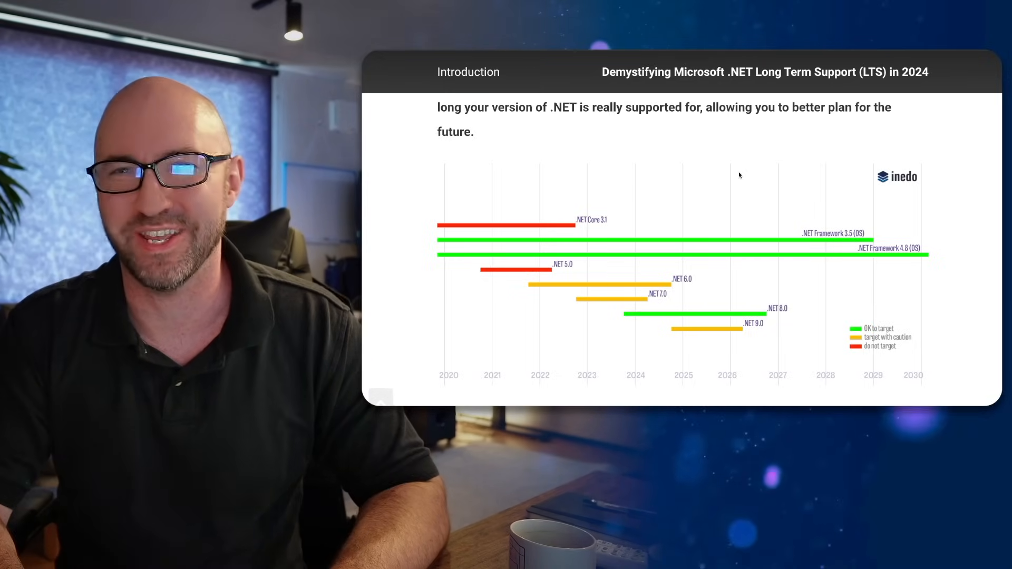
Scroll the Inedo LTS article to its timeline chart and 'How Long-Term is Long-Term Support'
scroll(down, 3)
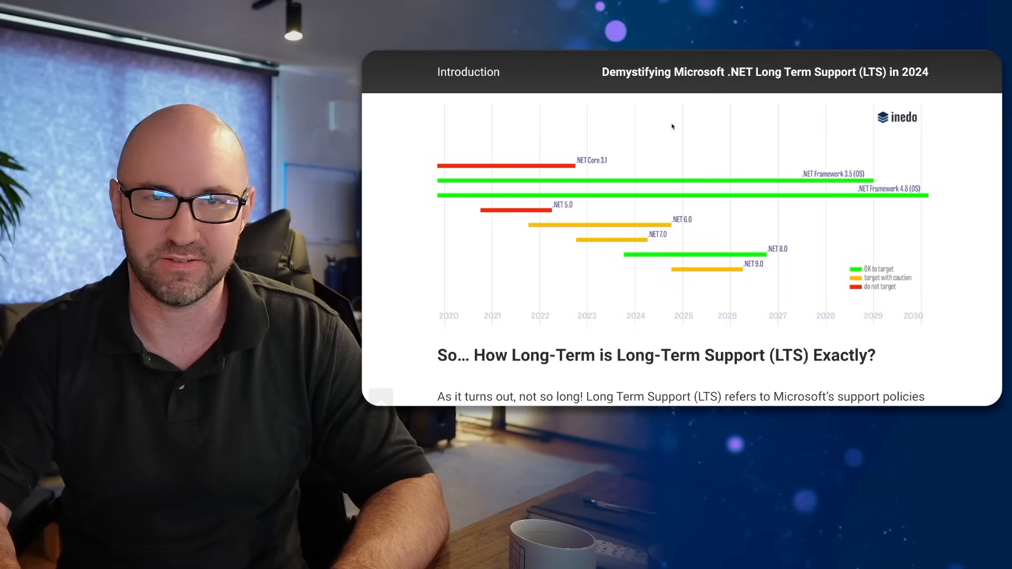
mouse_move(651, 114)
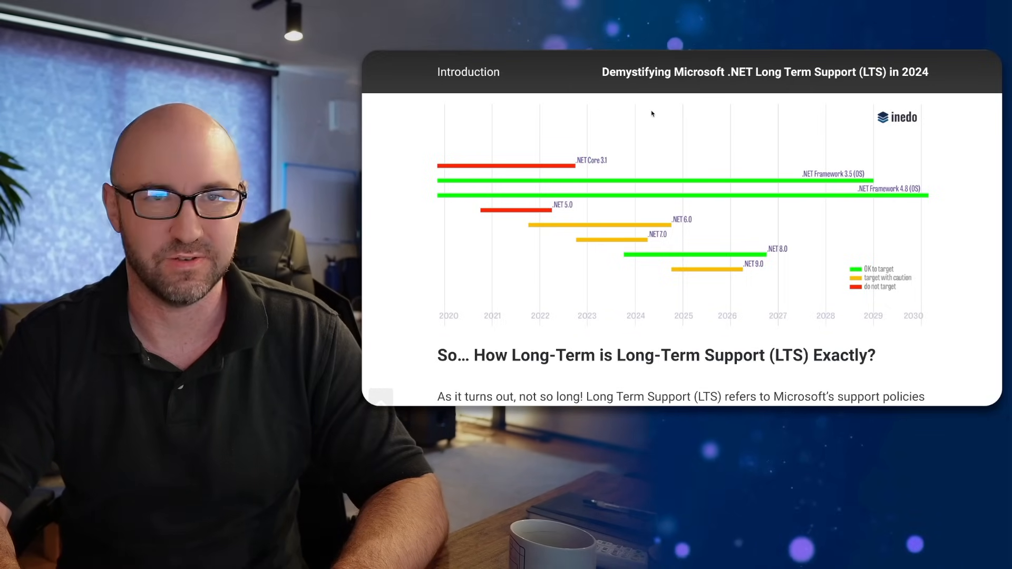
scroll(down, 3)
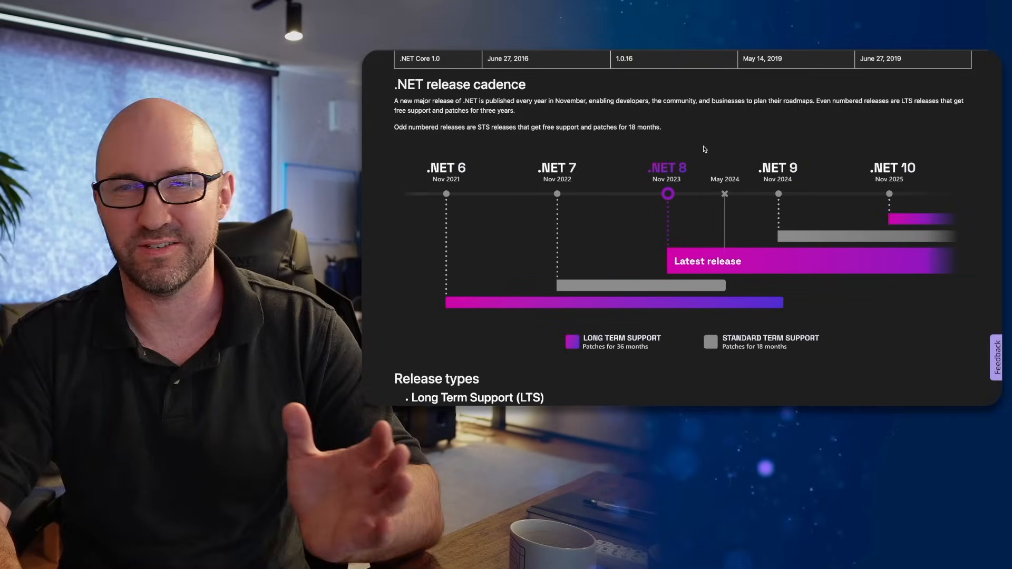
Scroll back to the LTS and STS bars on the .NET release cadence timeline
scroll(down, 3)
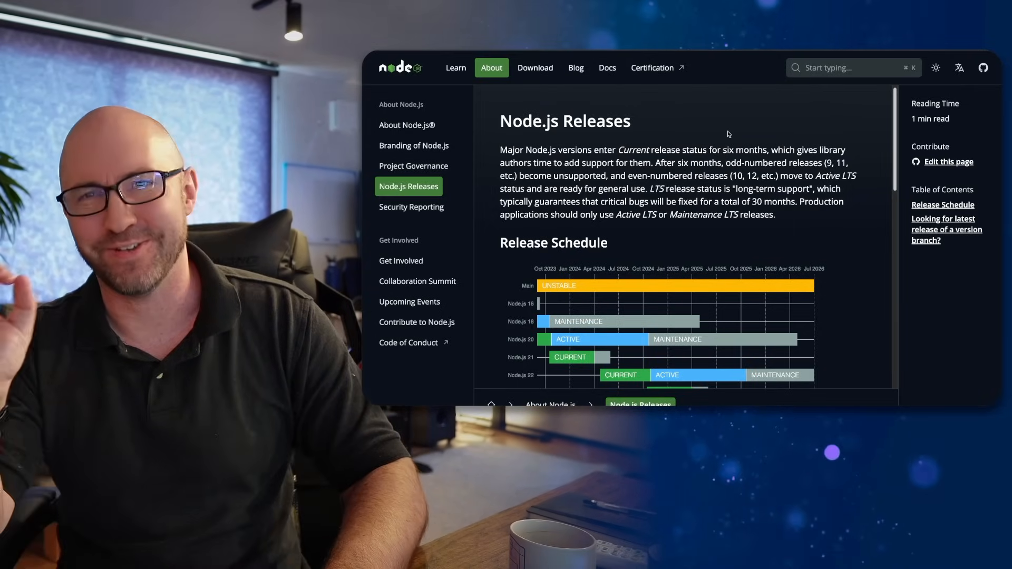
Scroll the Node.js Releases page down to its Release Schedule chart
scroll(down, 3)
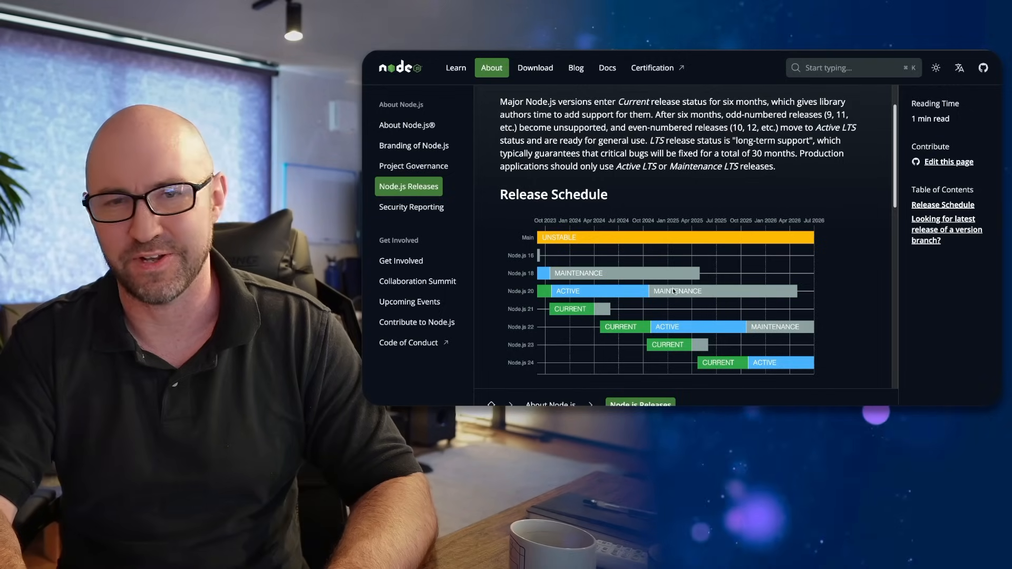
mouse_move(734, 292)
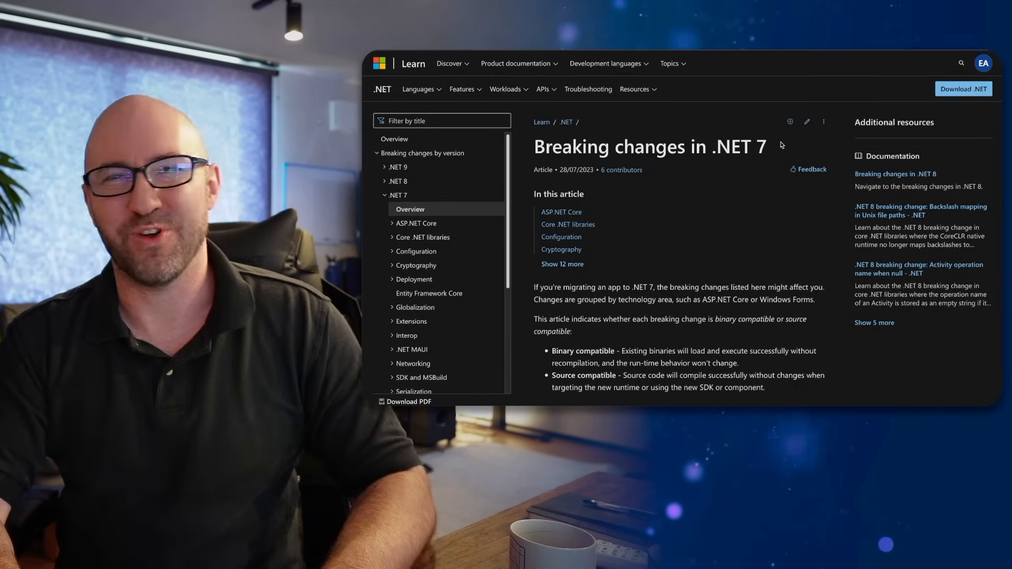
Scroll down through the .NET 7 ASP.NET Core, libraries, cryptography and deployment tables, then back up
scroll(down, 3)
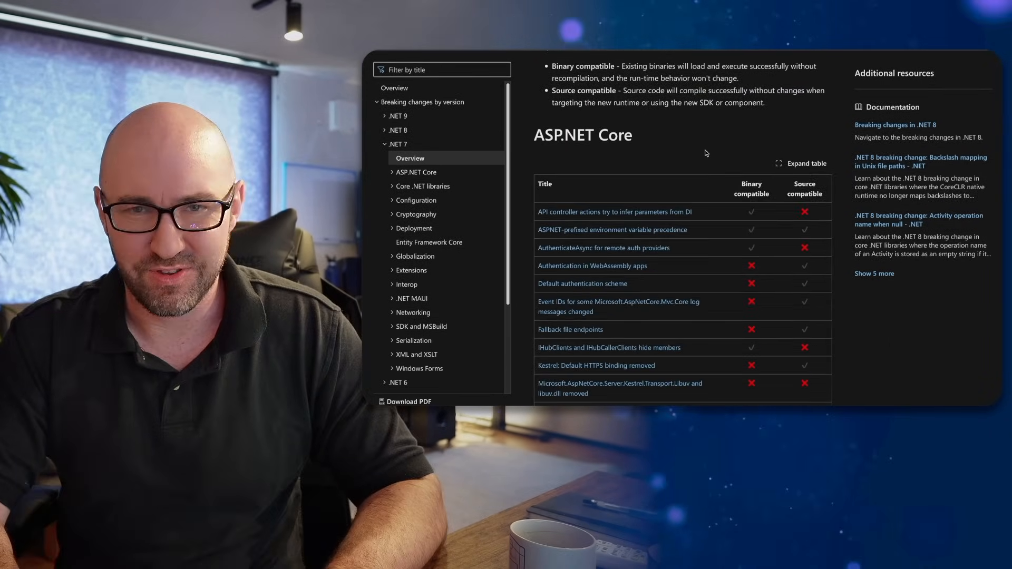
scroll(down, 3)
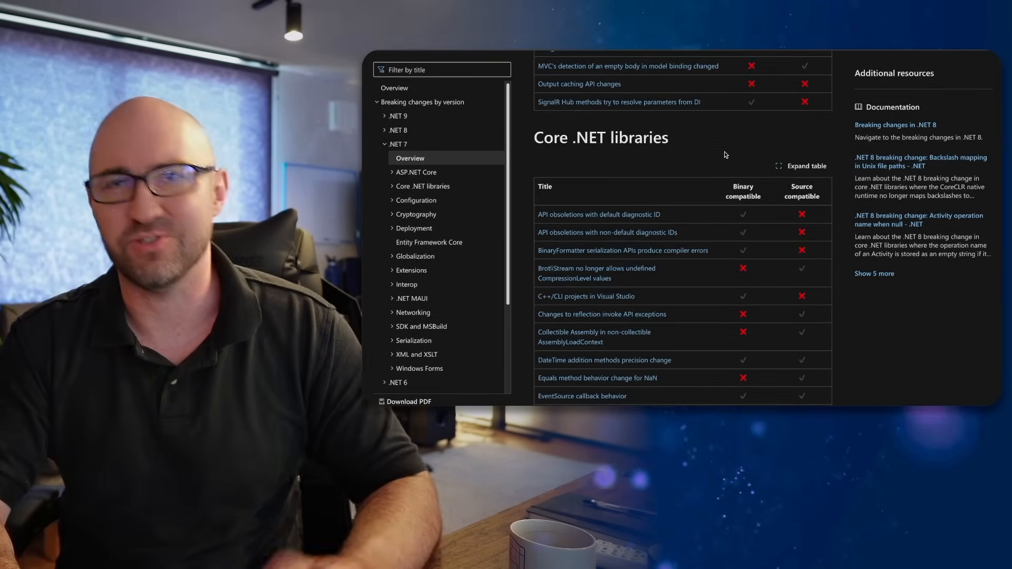
scroll(down, 3)
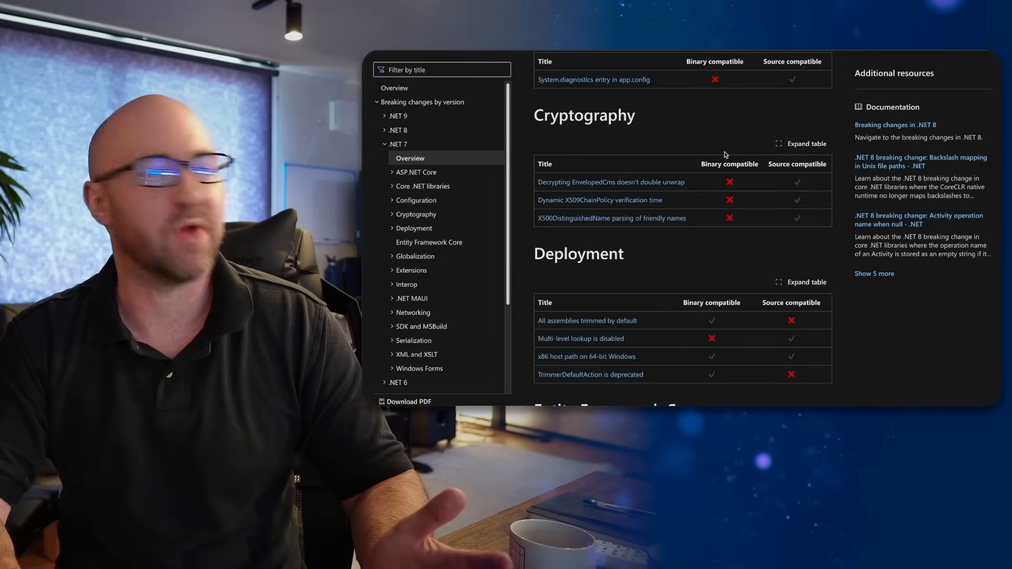
scroll(up, 3)
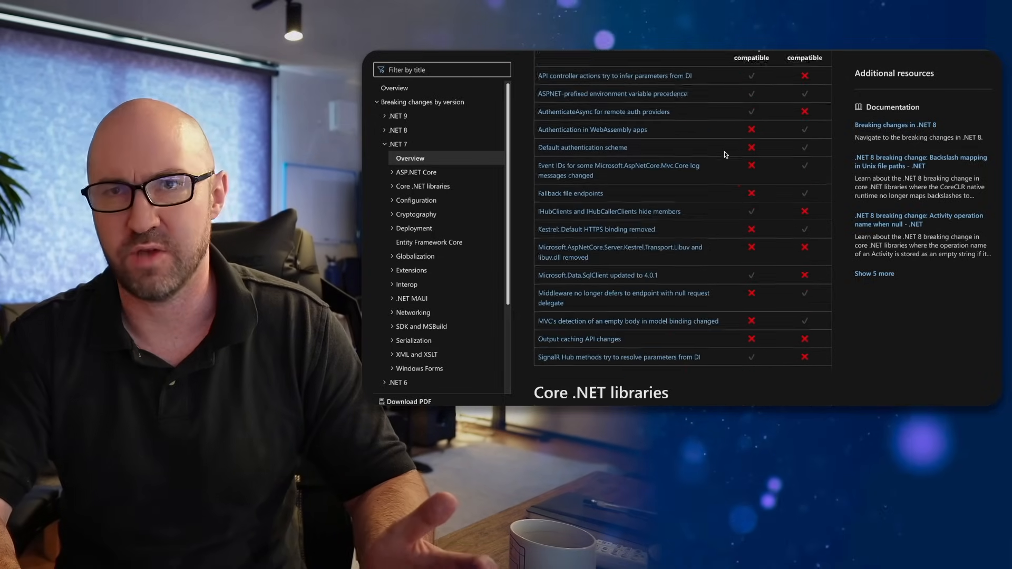
scroll(up, 3)
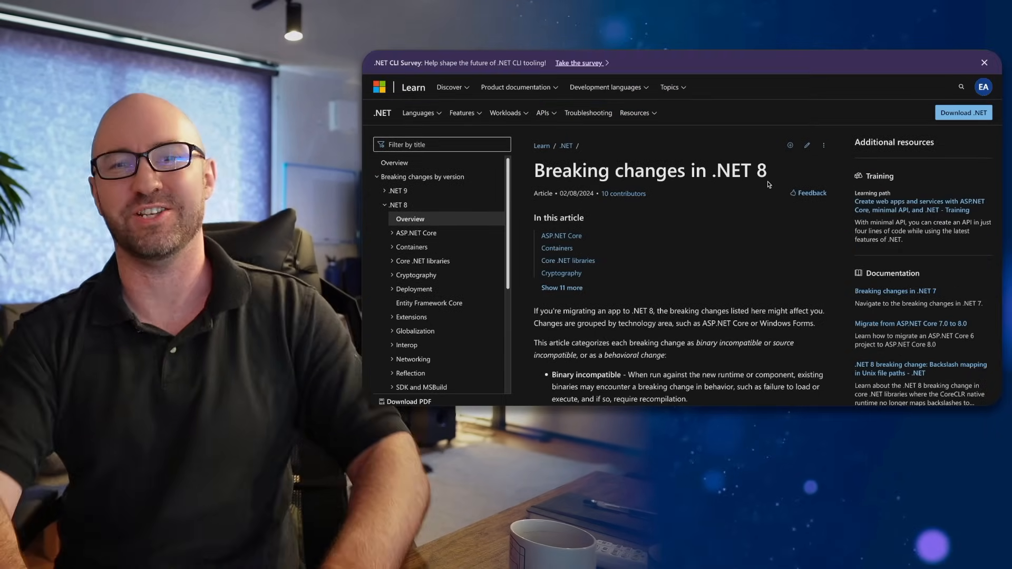
Scroll the .NET 8 breaking changes article down to the ASP.NET Core and Containers tables
scroll(down, 3)
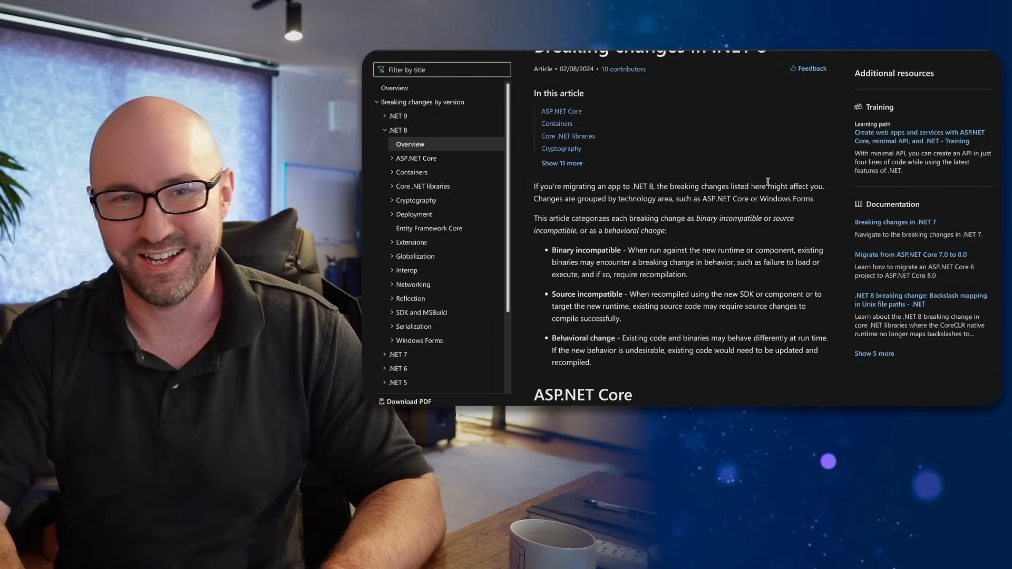
scroll(down, 3)
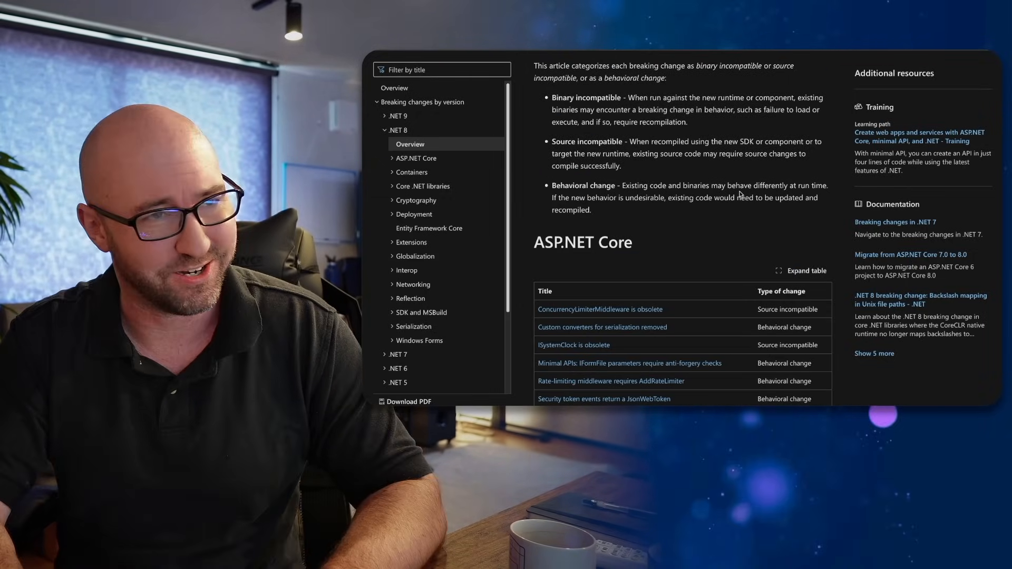
scroll(down, 3)
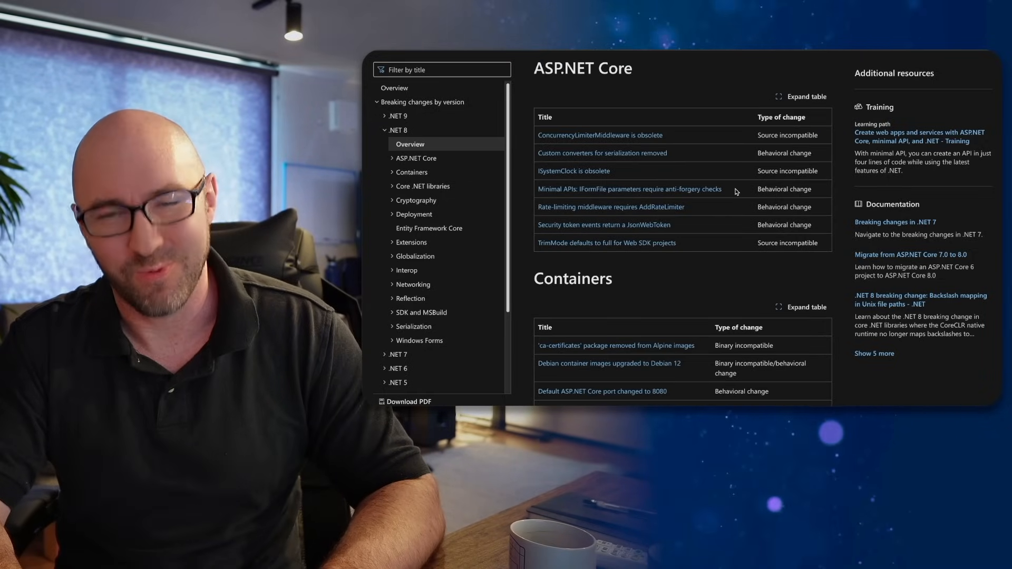
scroll(down, 3)
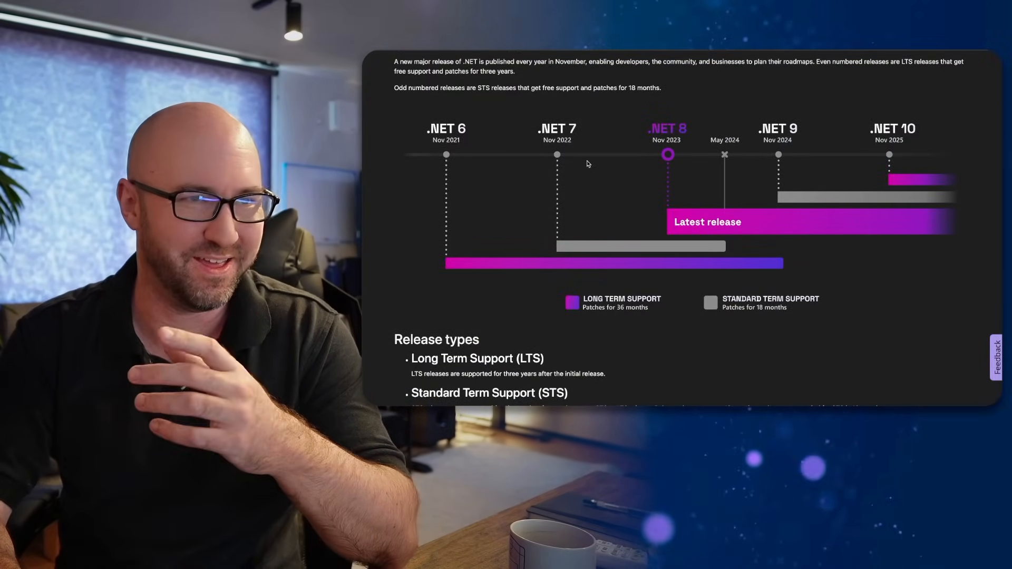
Scroll the .NET support policy page between the release cadence timeline and the LTS/STS release types
scroll(down, 3)
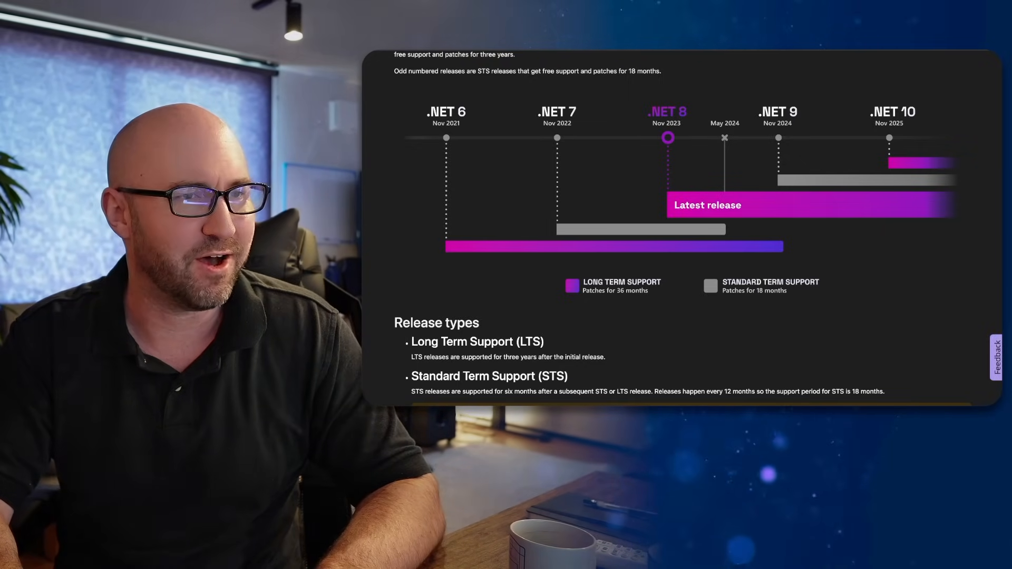
mouse_move(597, 168)
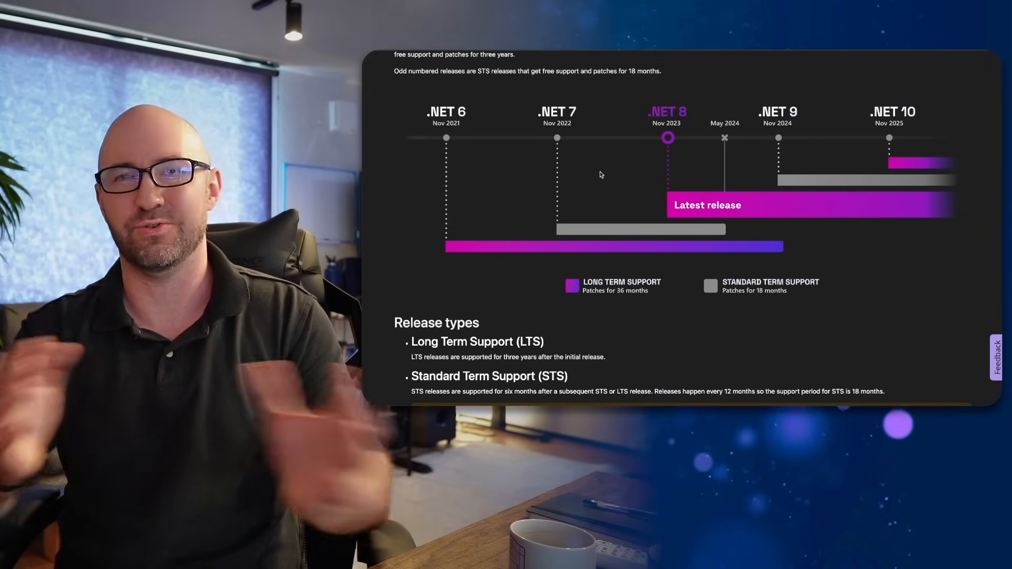
scroll(up, 3)
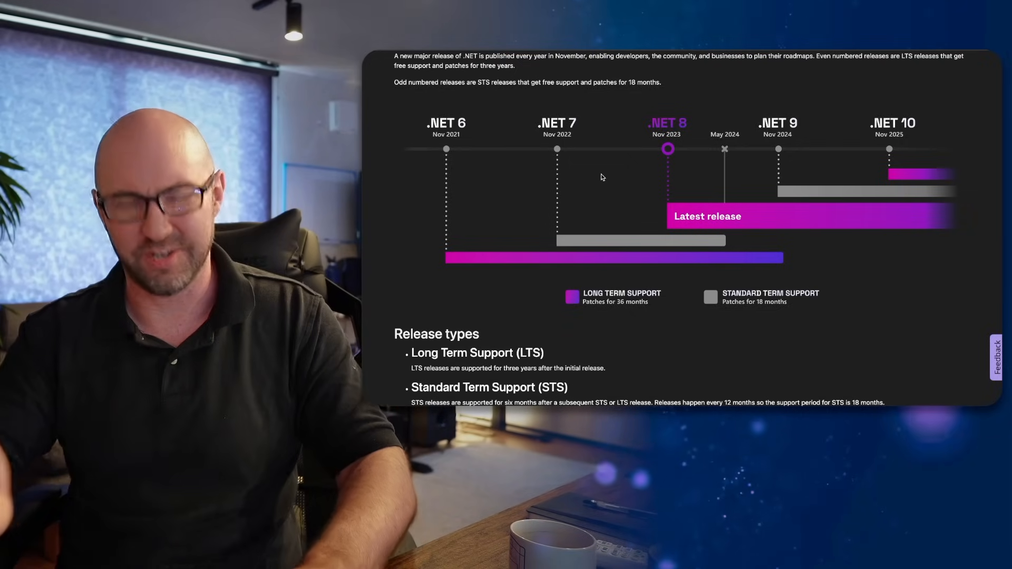
mouse_move(627, 188)
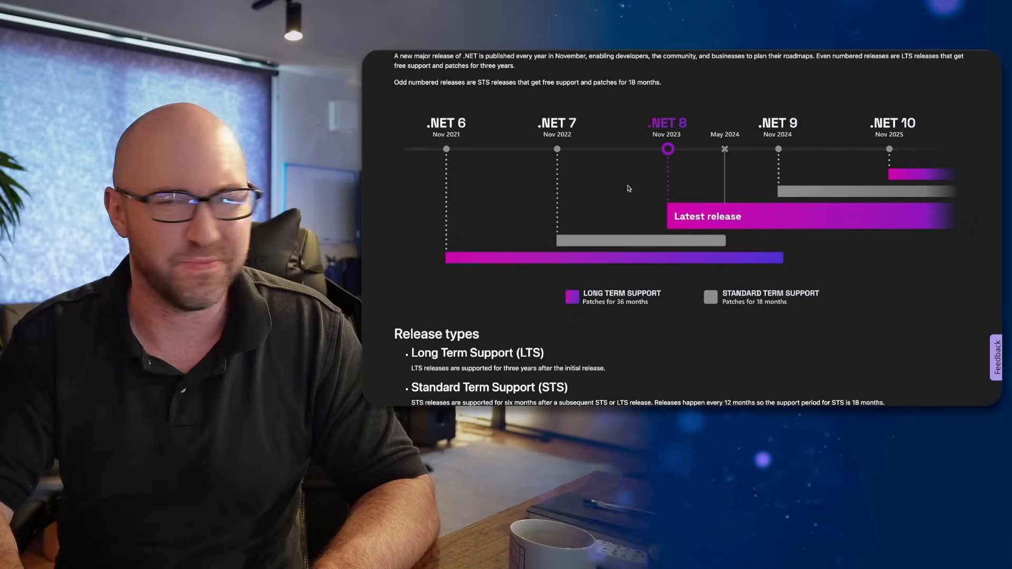
mouse_move(886, 279)
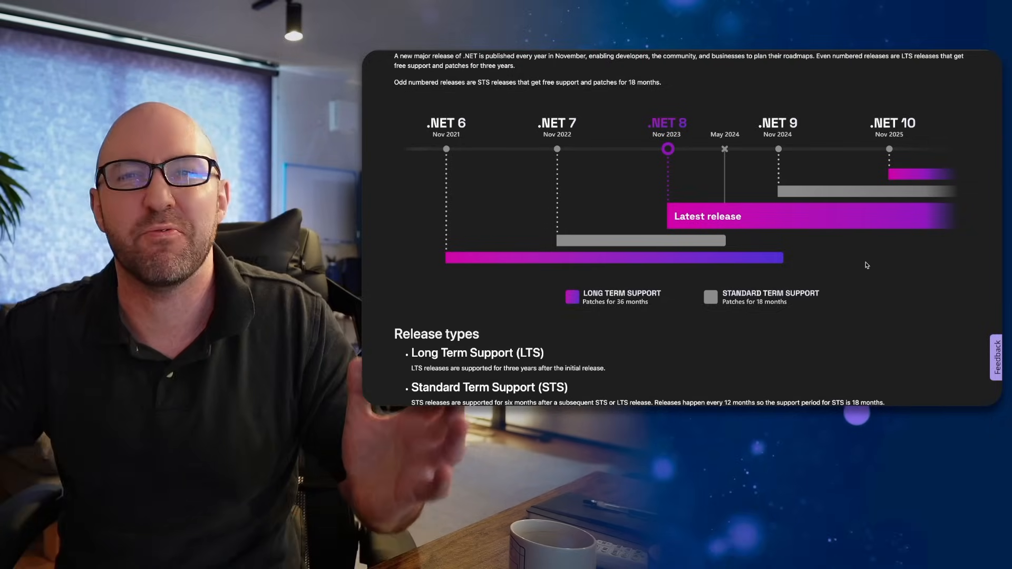
mouse_move(805, 268)
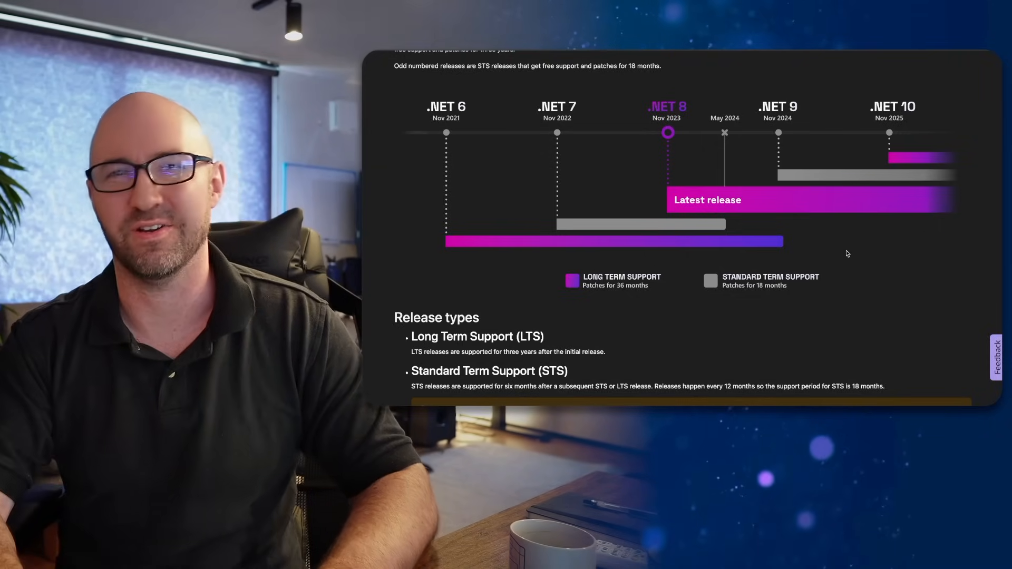
mouse_move(808, 249)
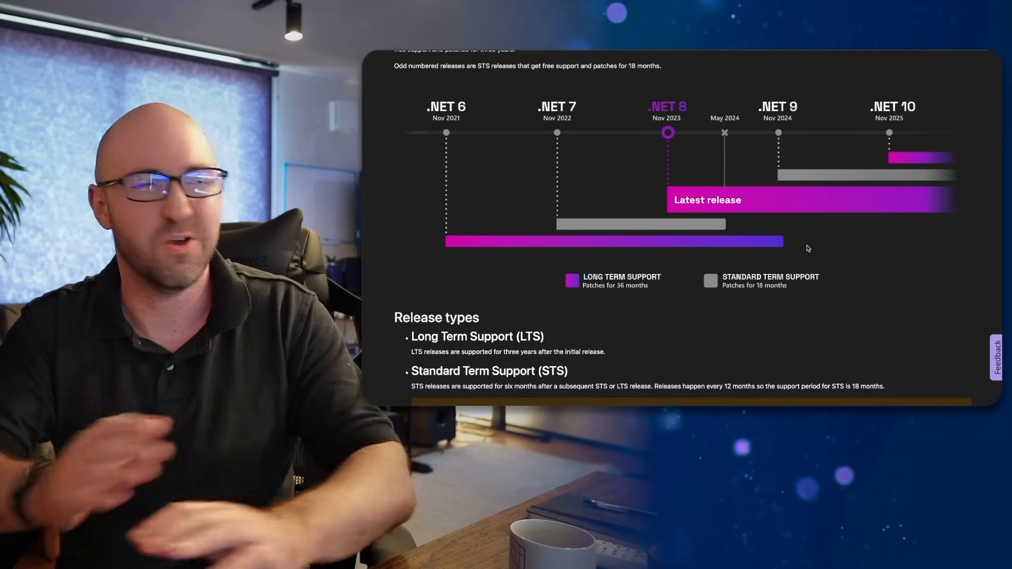